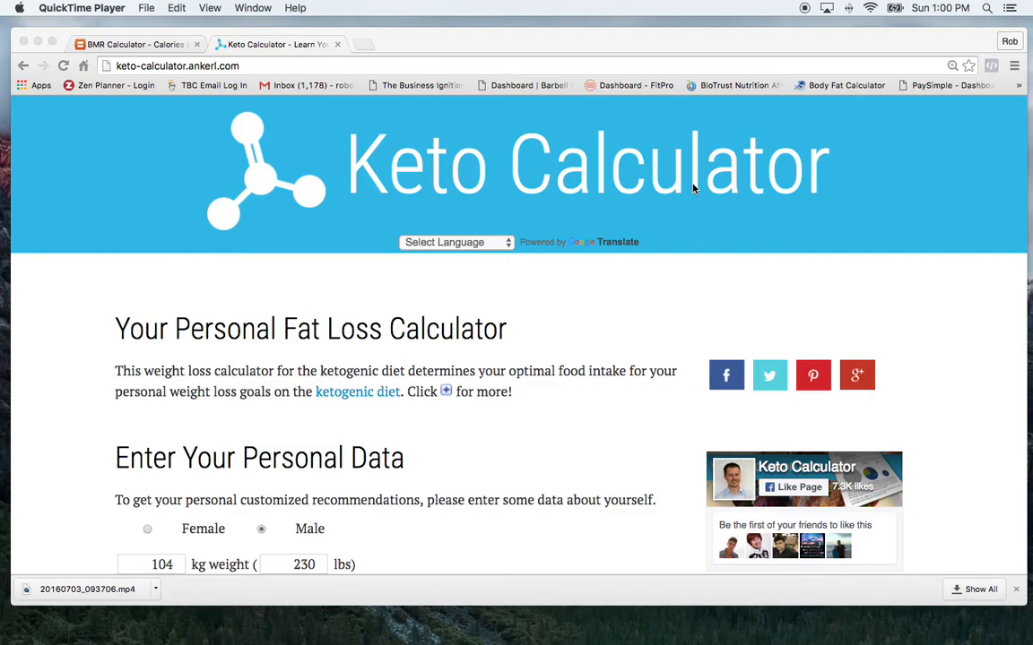
pyautogui.moveTo(603, 224)
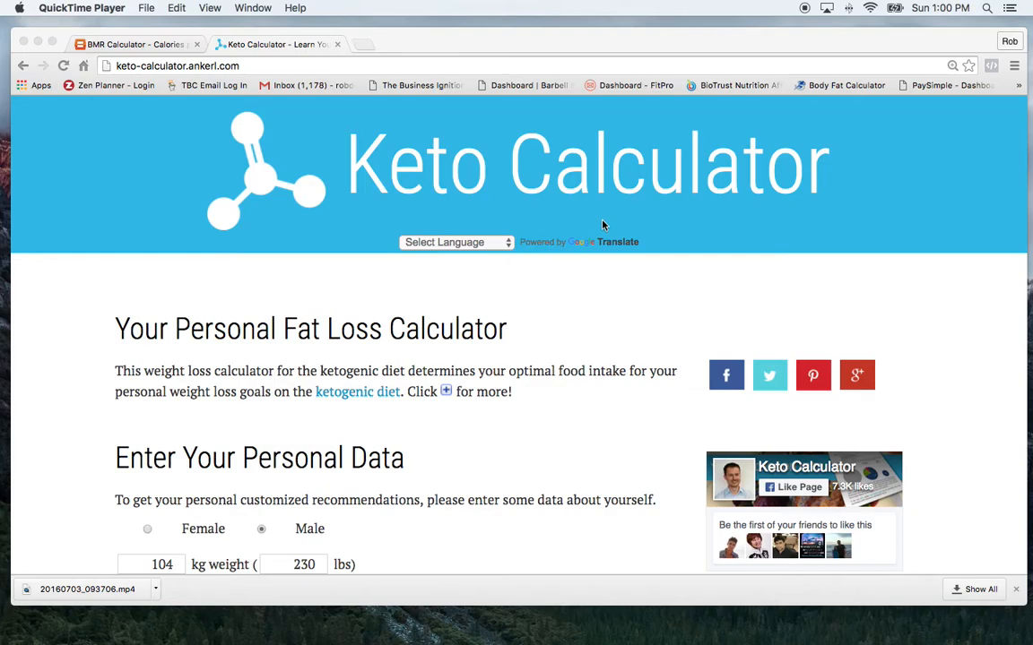
pyautogui.moveTo(601, 230)
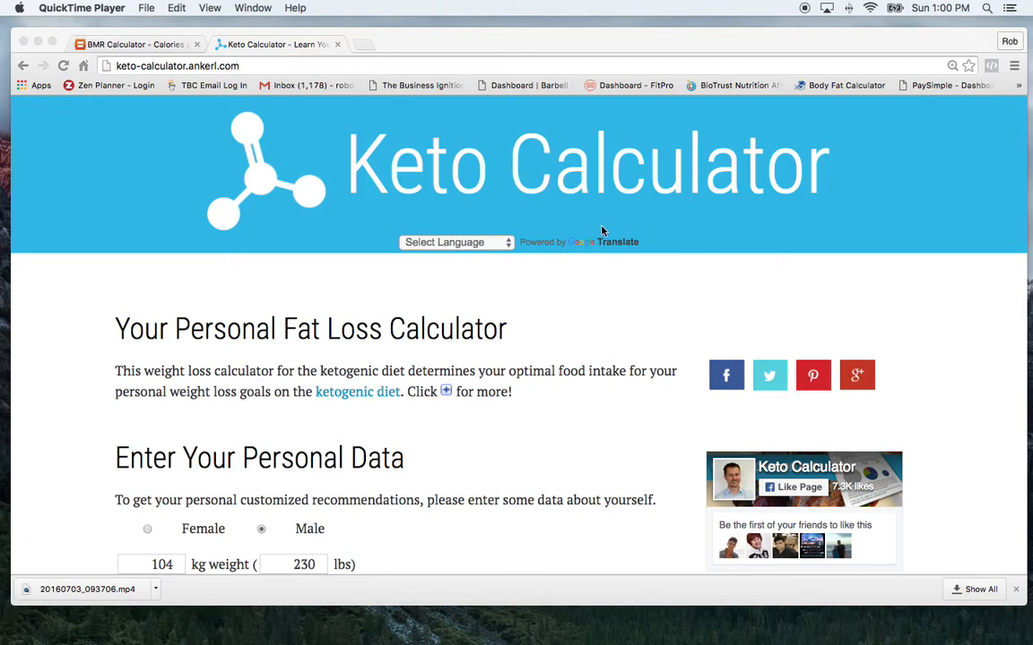
pyautogui.moveTo(547, 252)
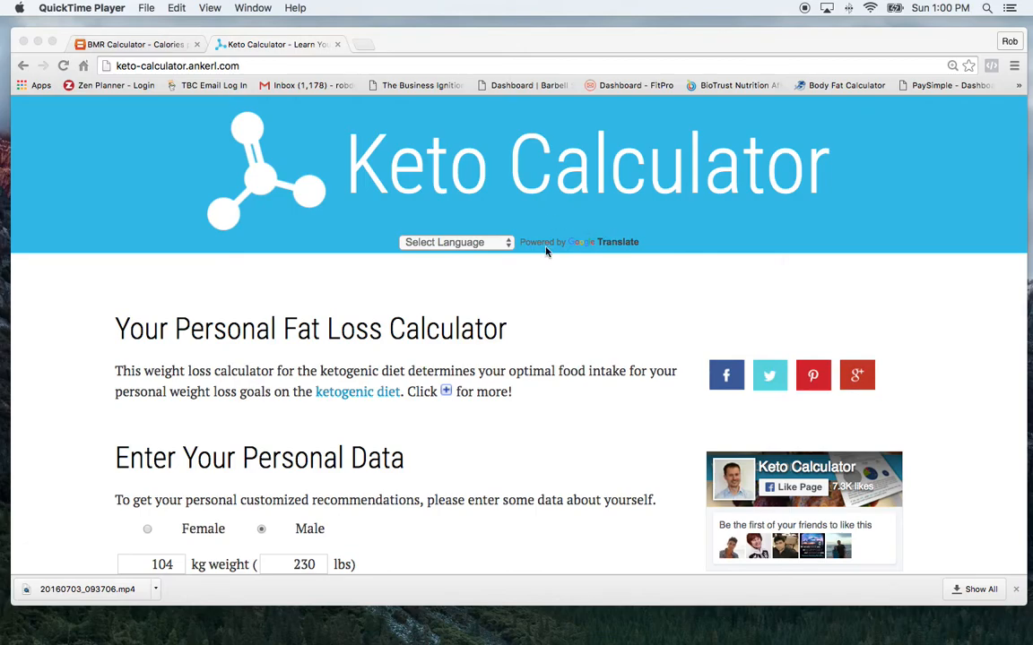
# Scroll down through the calculator form toward the fat intake section.
pyautogui.scroll(-3)
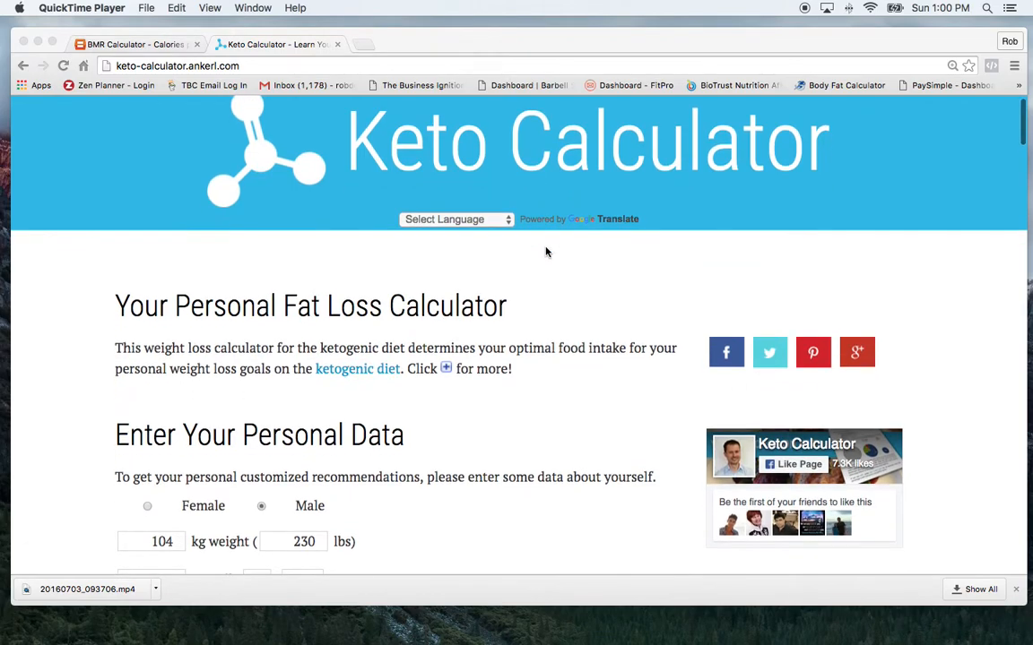
pyautogui.scroll(-3)
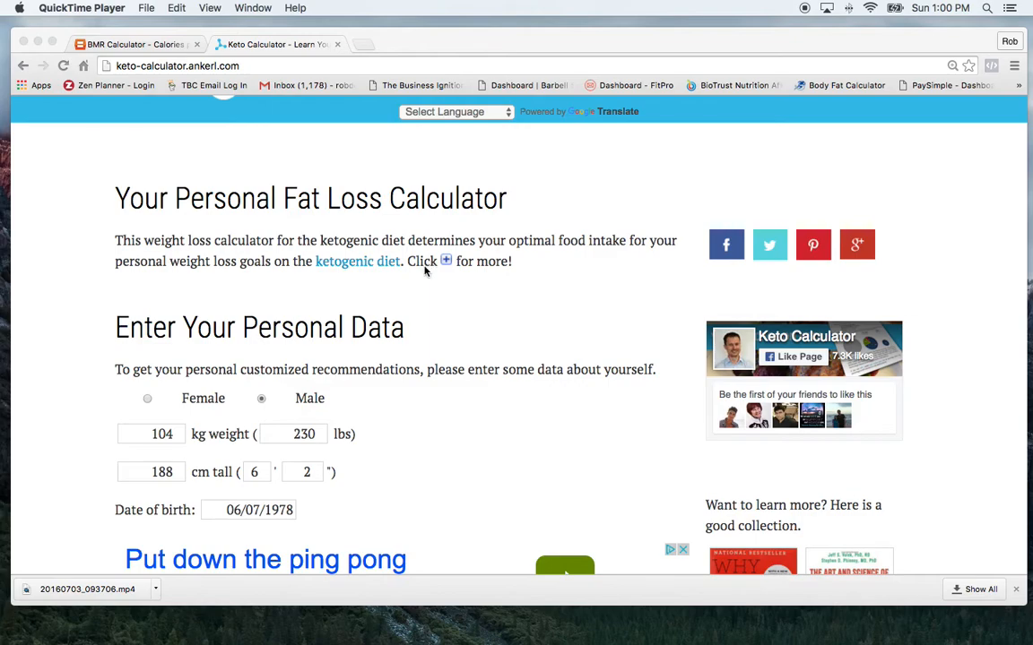
pyautogui.scroll(-3)
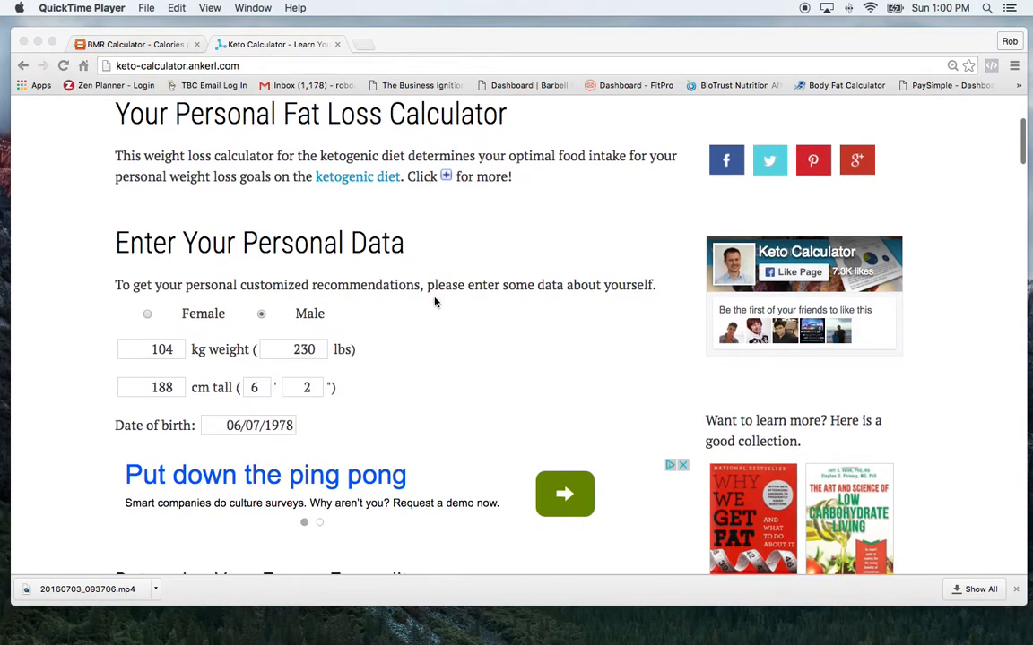
pyautogui.moveTo(397, 361)
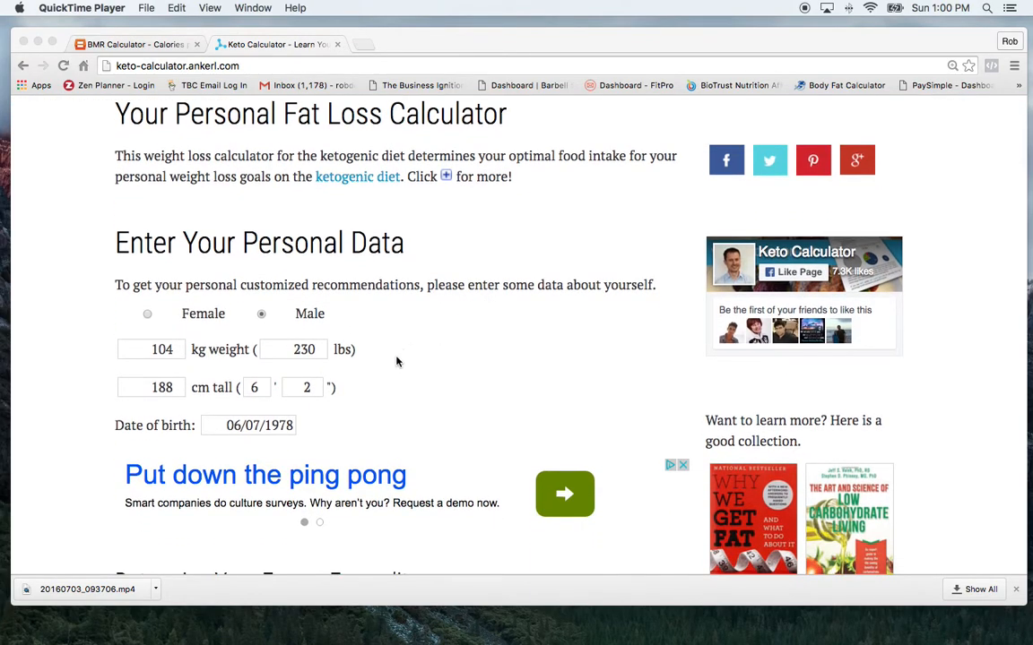
pyautogui.moveTo(287, 340)
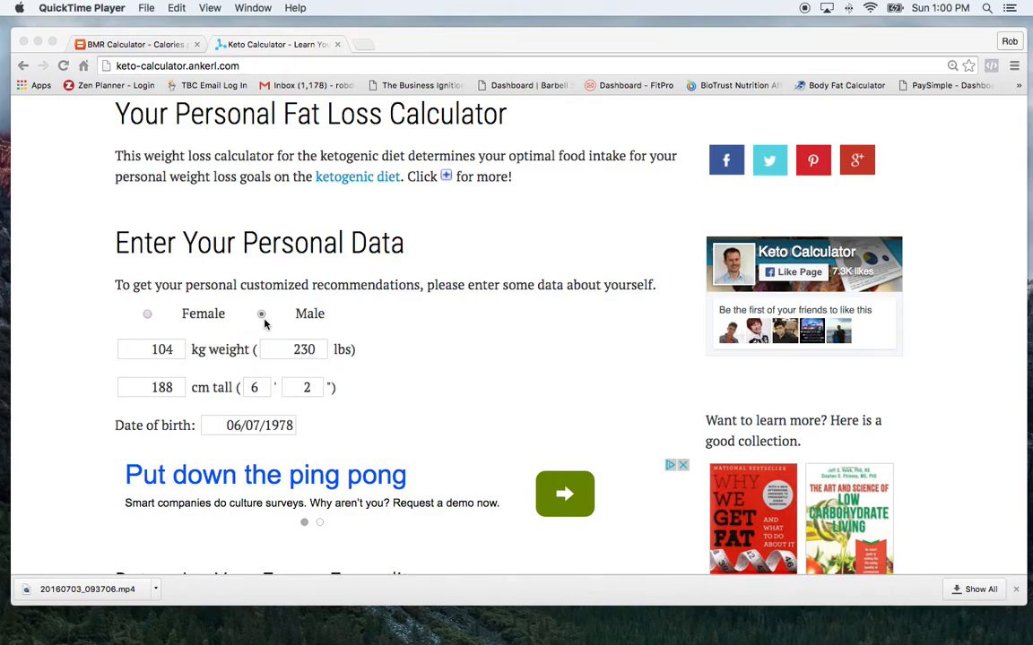
pyautogui.click(261, 314)
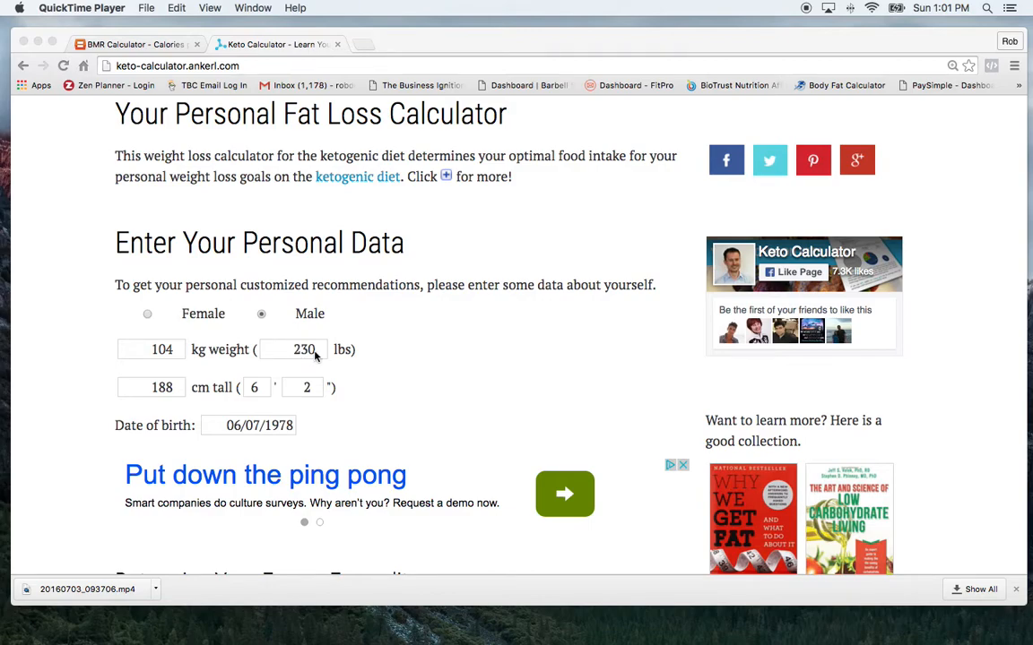
pyautogui.scroll(-3)
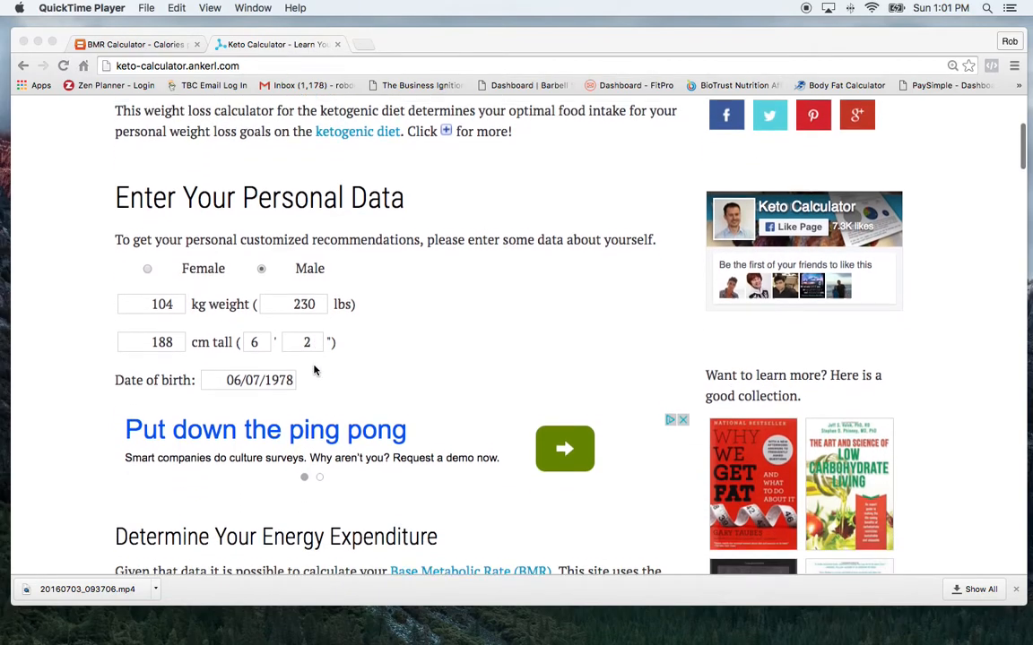
pyautogui.scroll(-3)
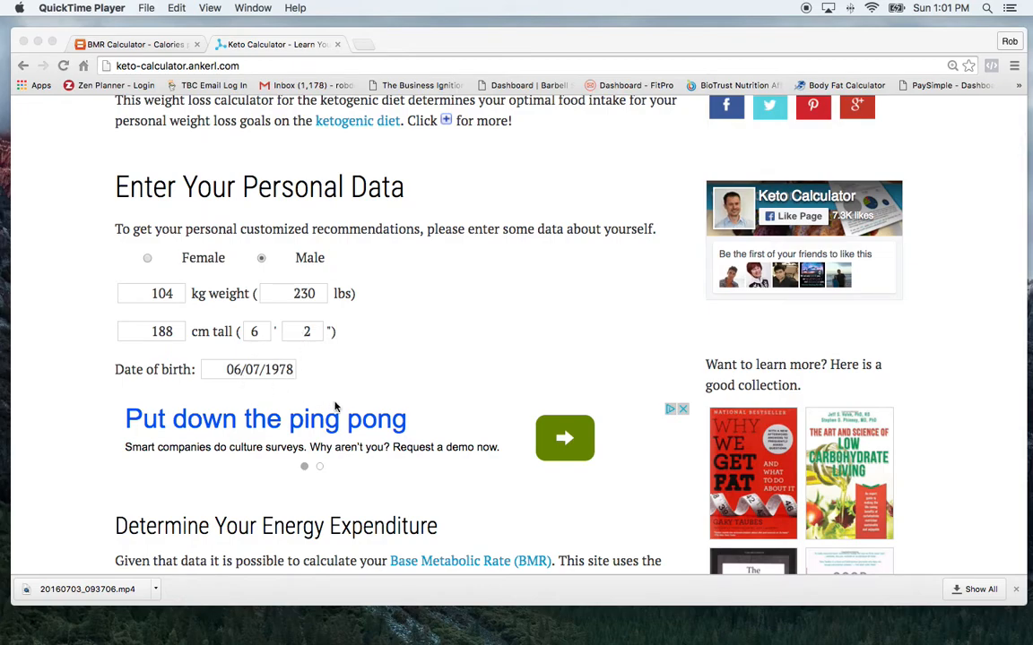
pyautogui.scroll(-3)
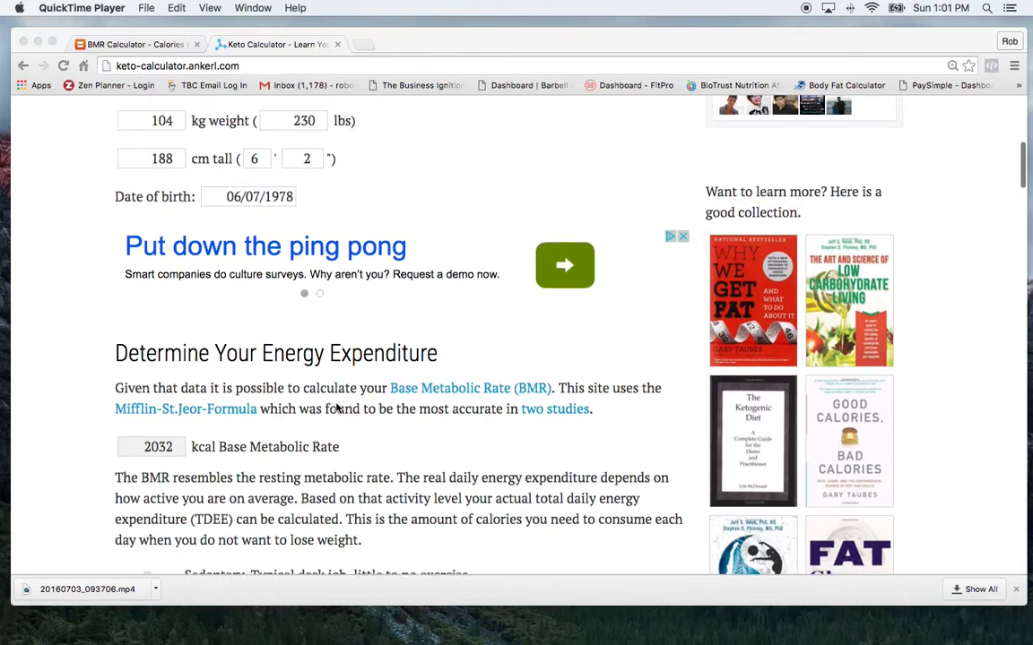
pyautogui.scroll(-3)
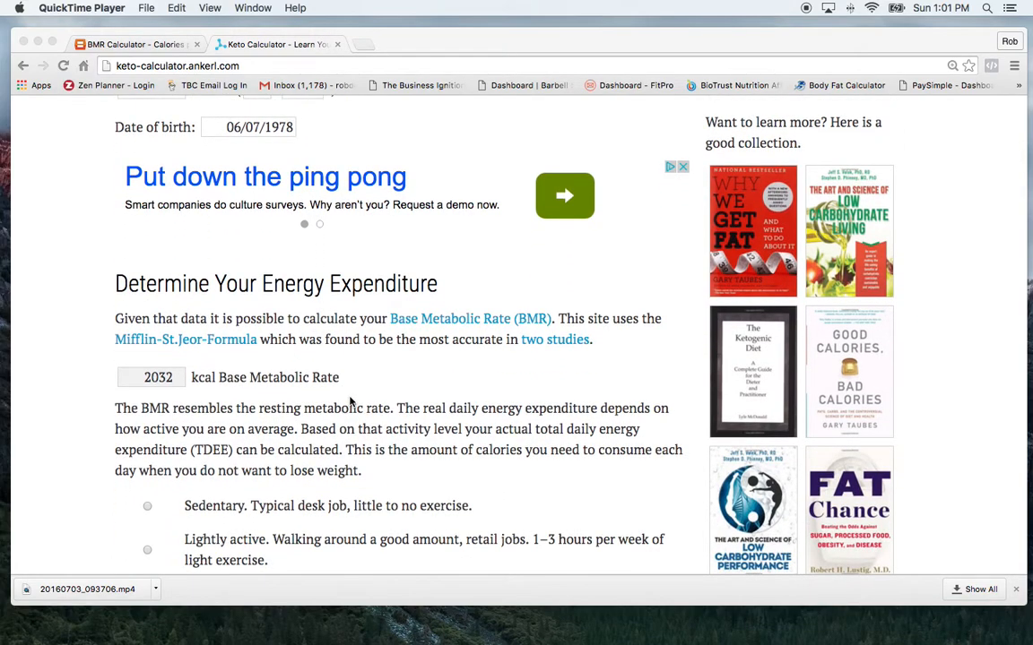
pyautogui.moveTo(333, 406)
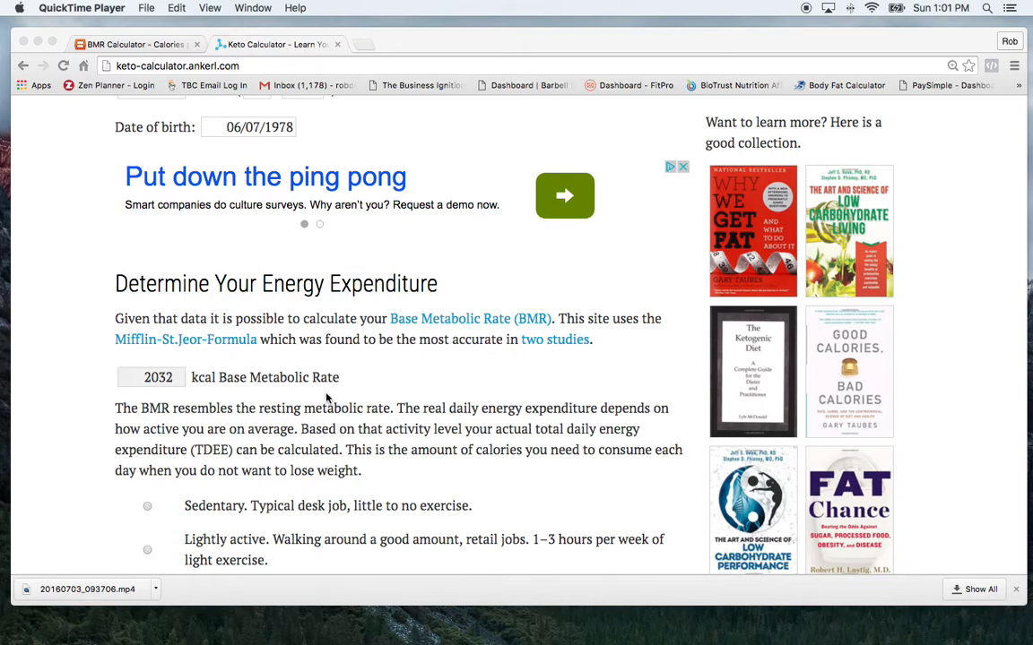
pyautogui.moveTo(359, 377)
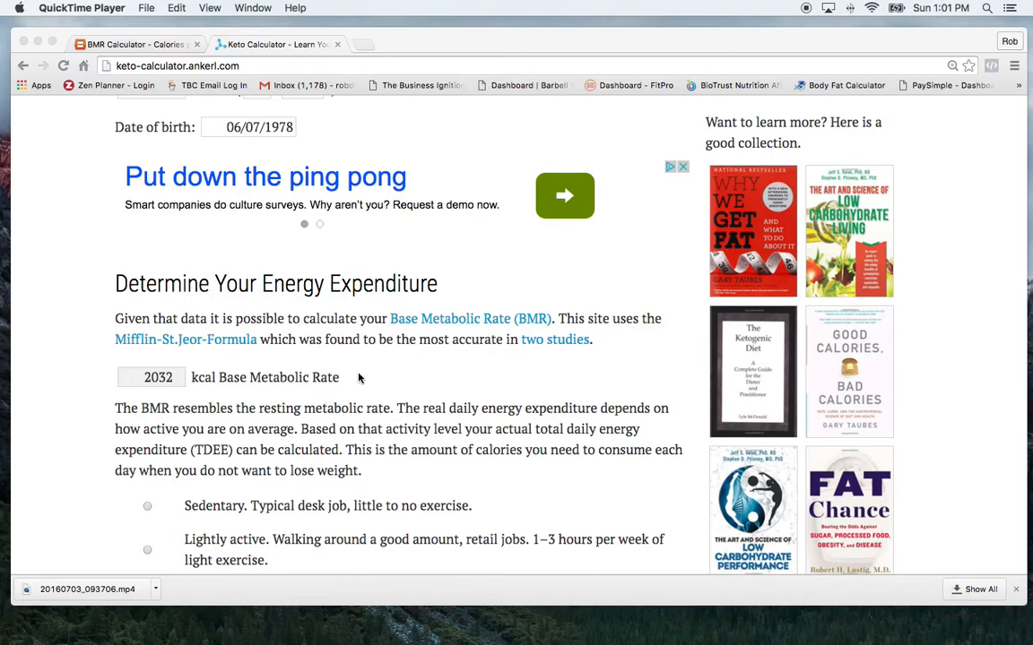
pyautogui.moveTo(184, 367)
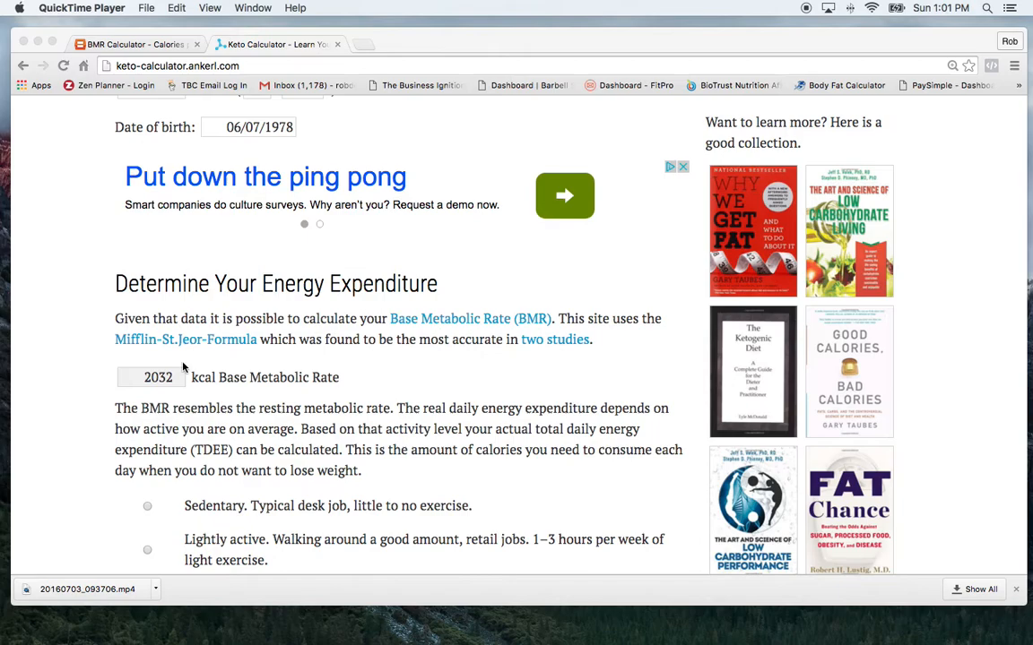
pyautogui.moveTo(210, 386)
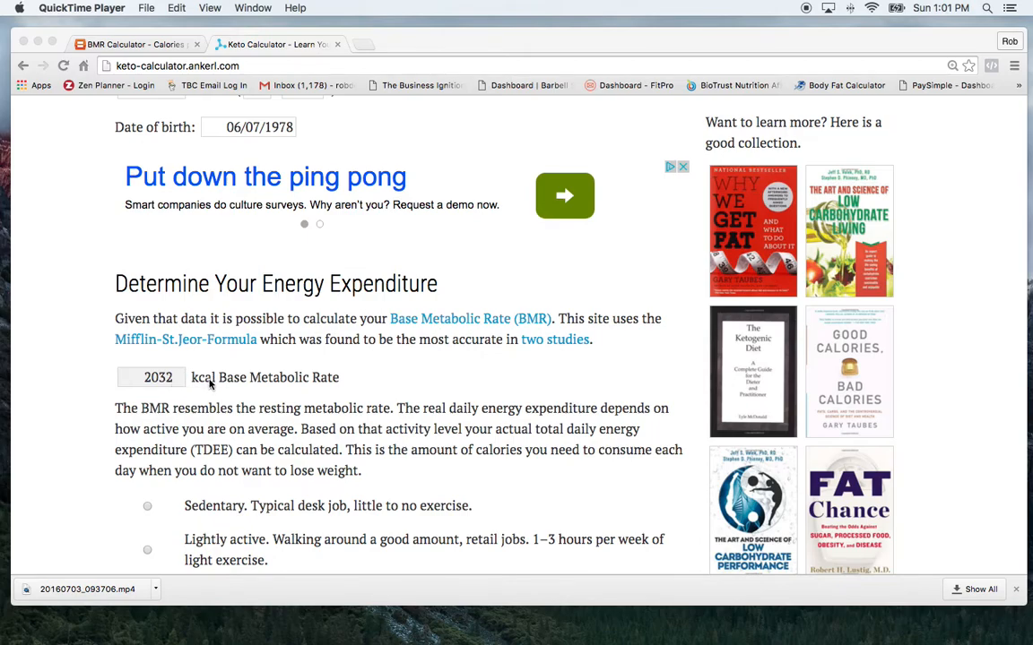
pyautogui.moveTo(150, 390)
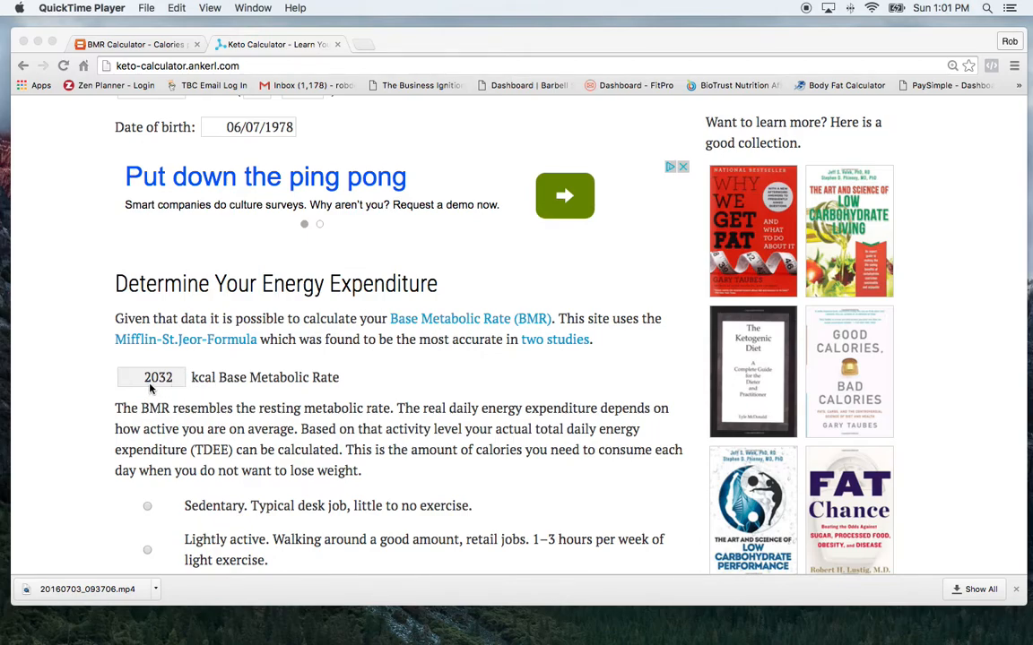
pyautogui.moveTo(161, 389)
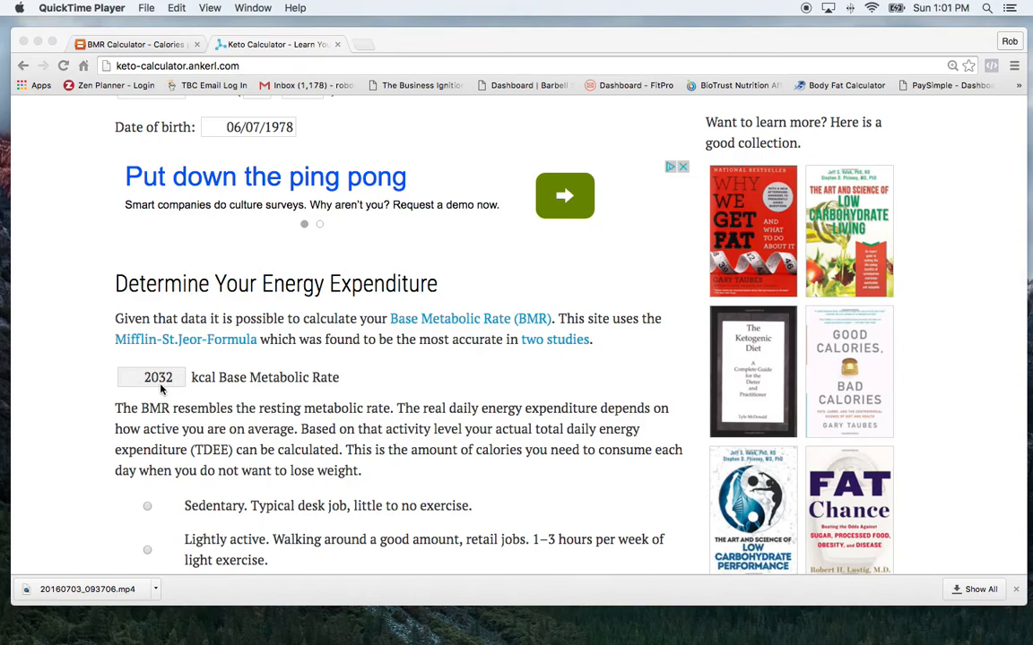
pyautogui.moveTo(201, 414)
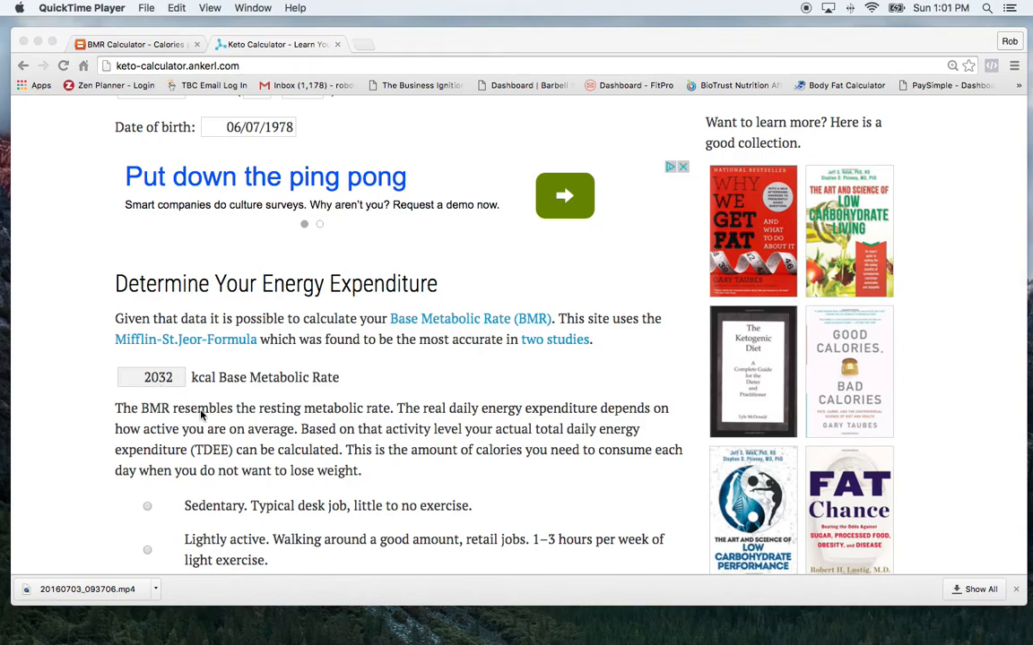
pyautogui.scroll(-3)
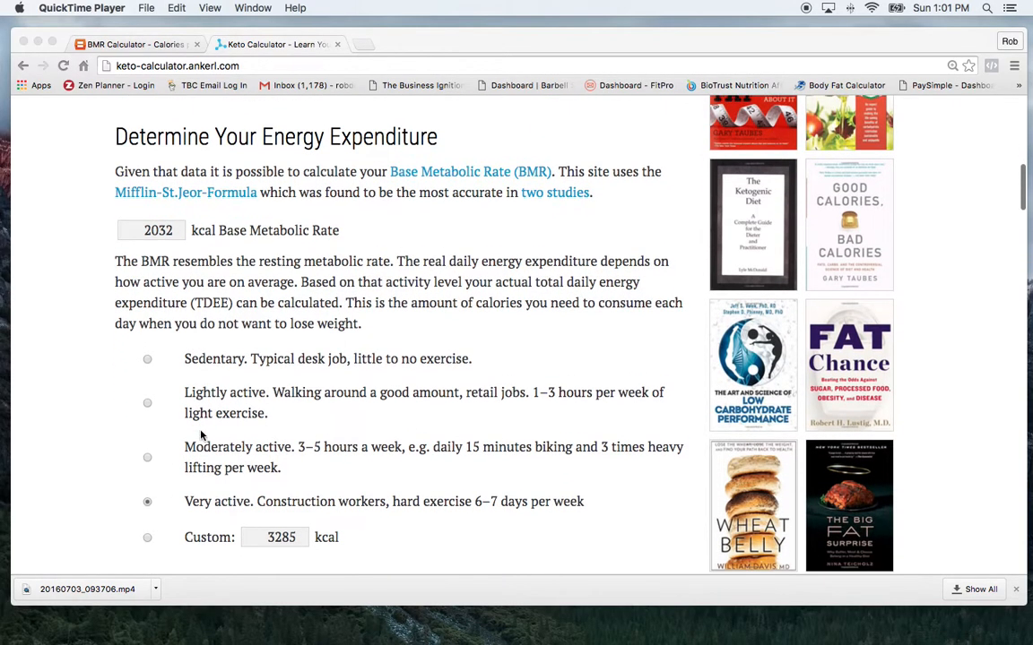
pyautogui.scroll(-3)
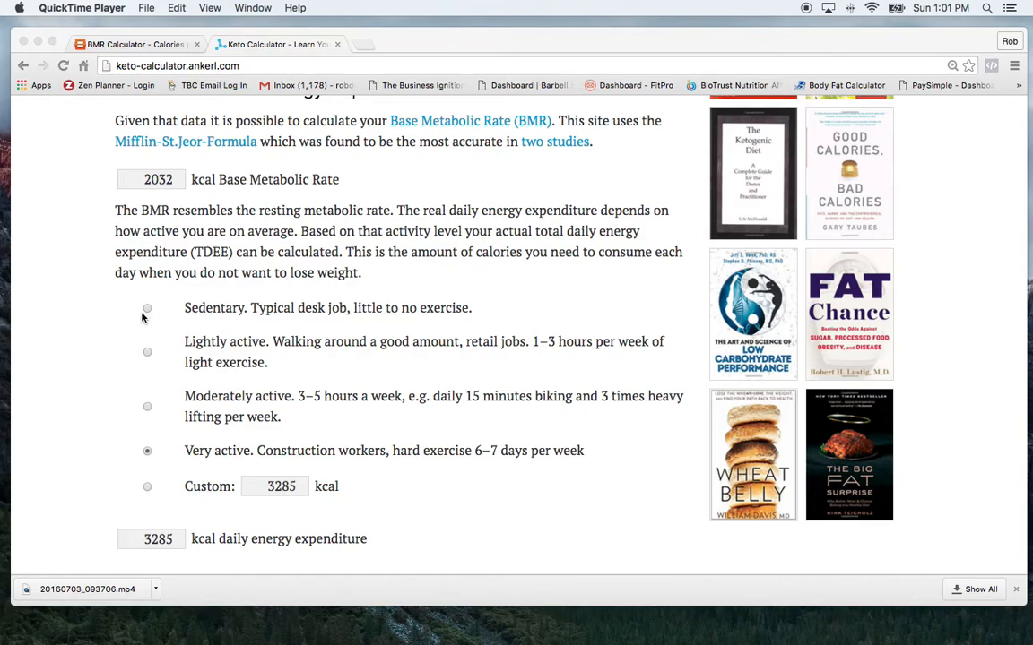
pyautogui.moveTo(184, 312)
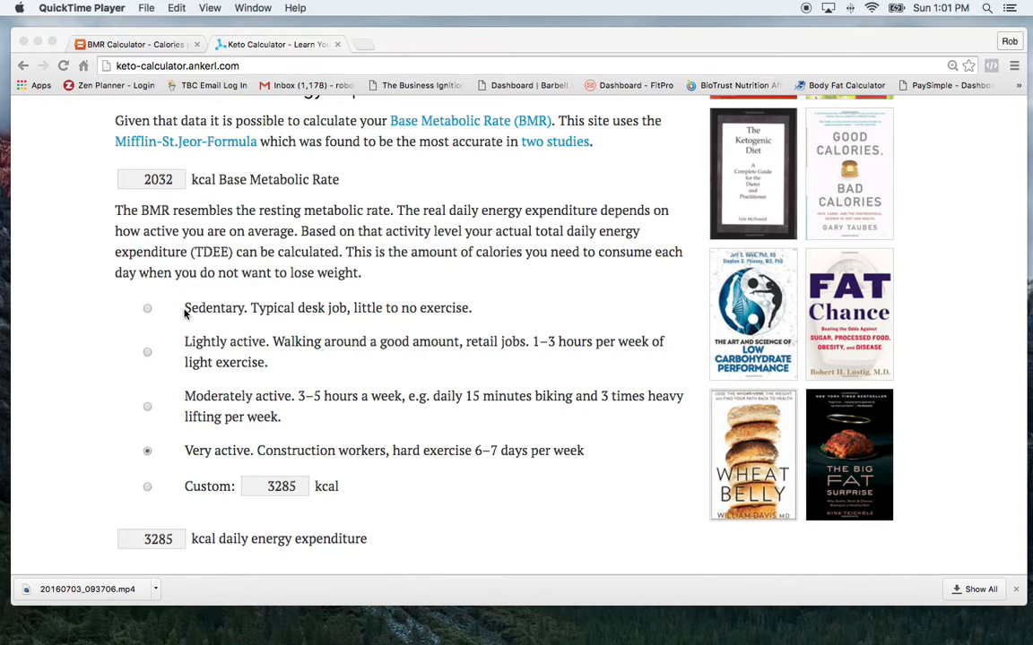
pyautogui.moveTo(221, 317)
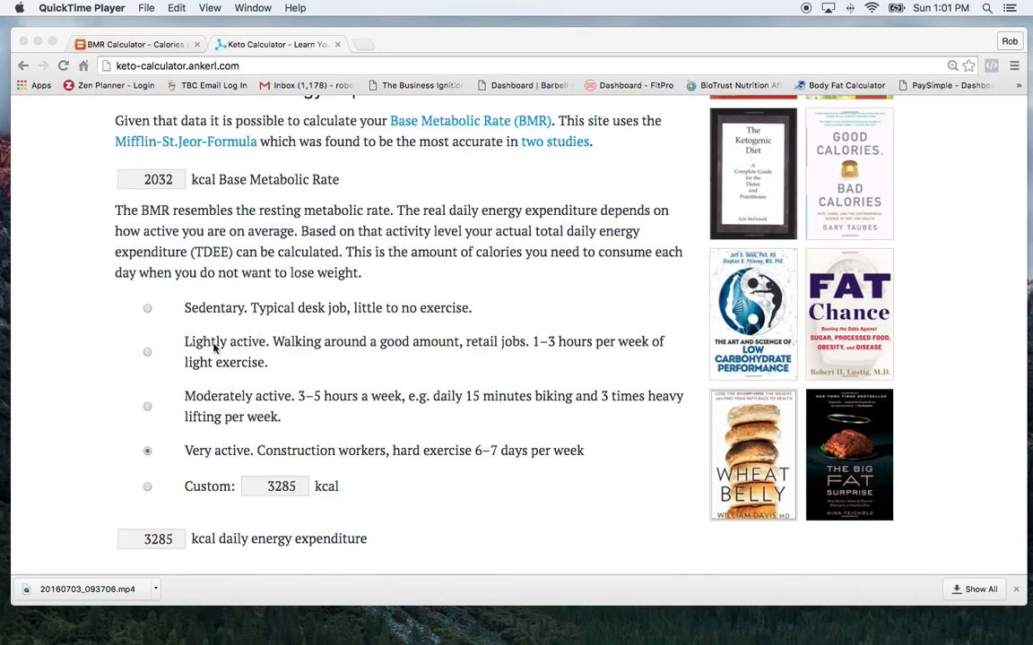
pyautogui.moveTo(242, 357)
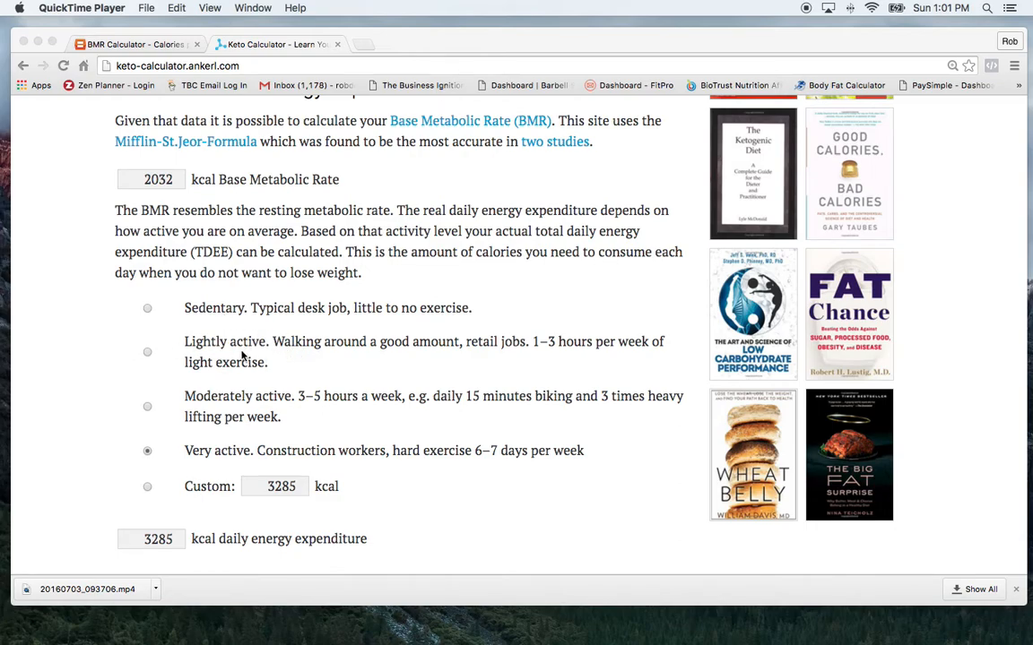
pyautogui.moveTo(418, 359)
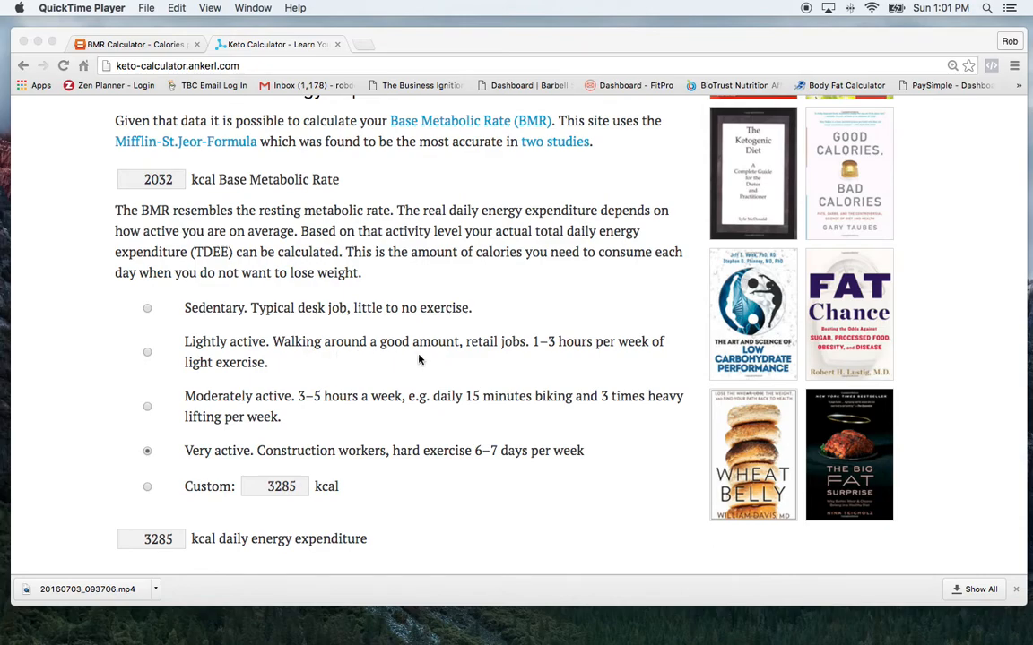
pyautogui.moveTo(549, 355)
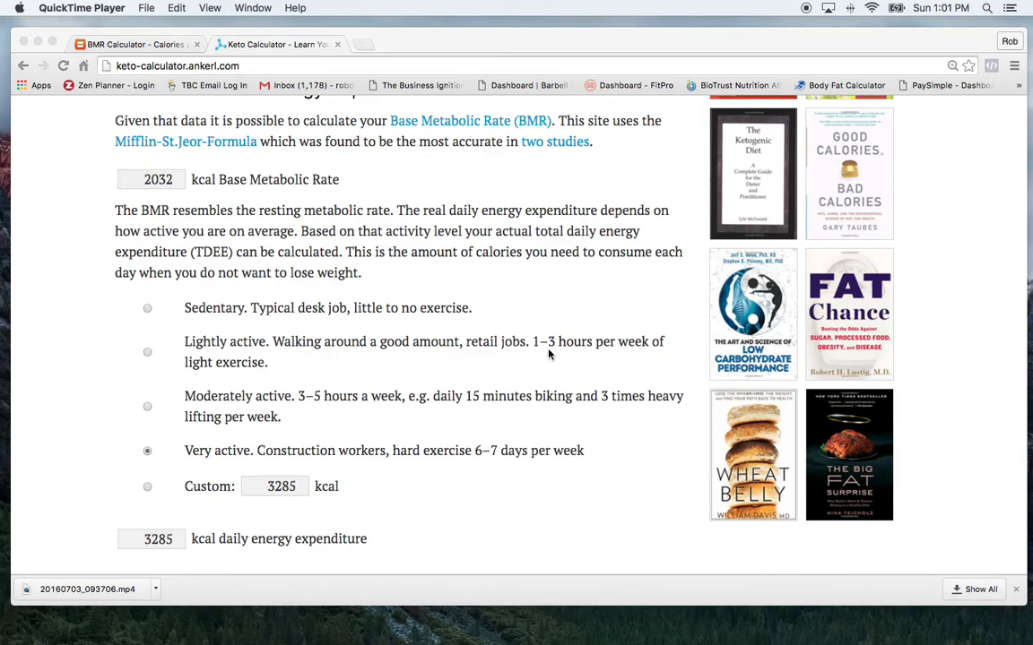
pyautogui.moveTo(339, 367)
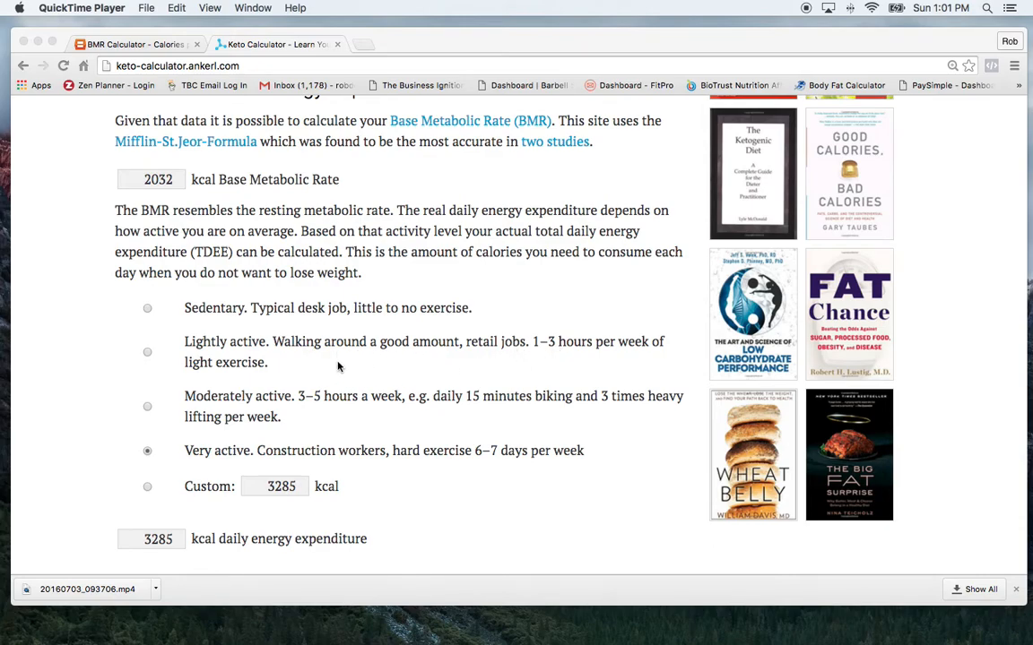
pyautogui.moveTo(202, 404)
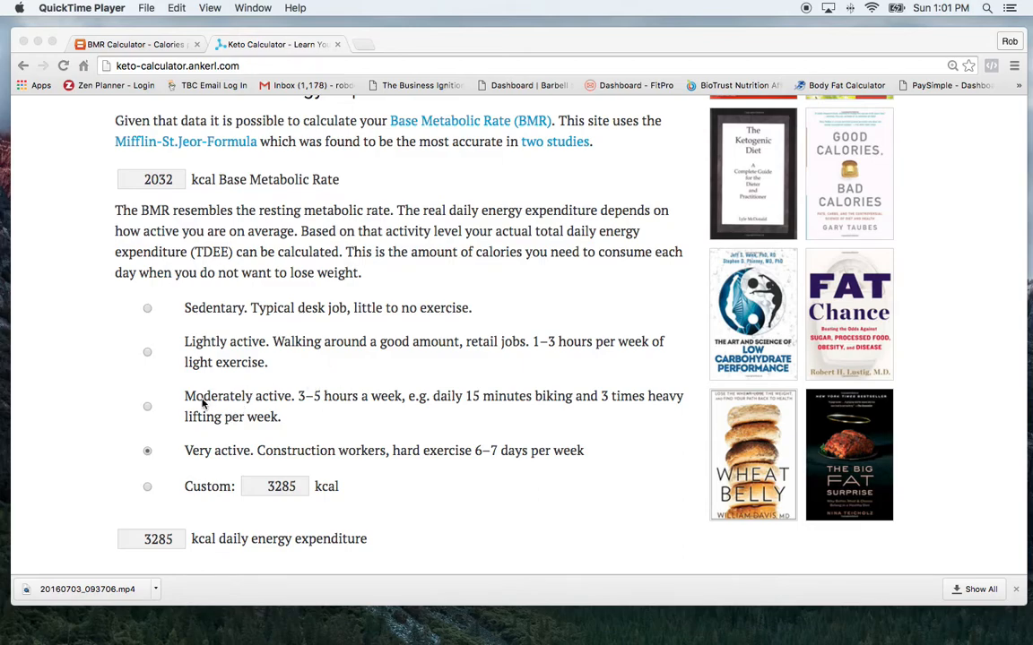
pyautogui.moveTo(363, 408)
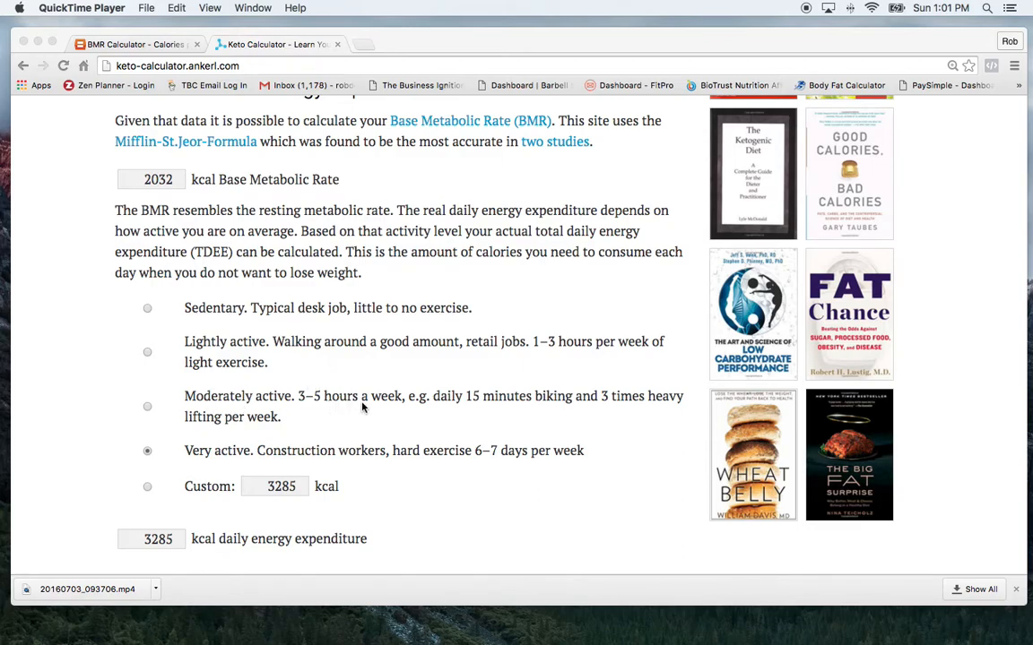
pyautogui.moveTo(215, 451)
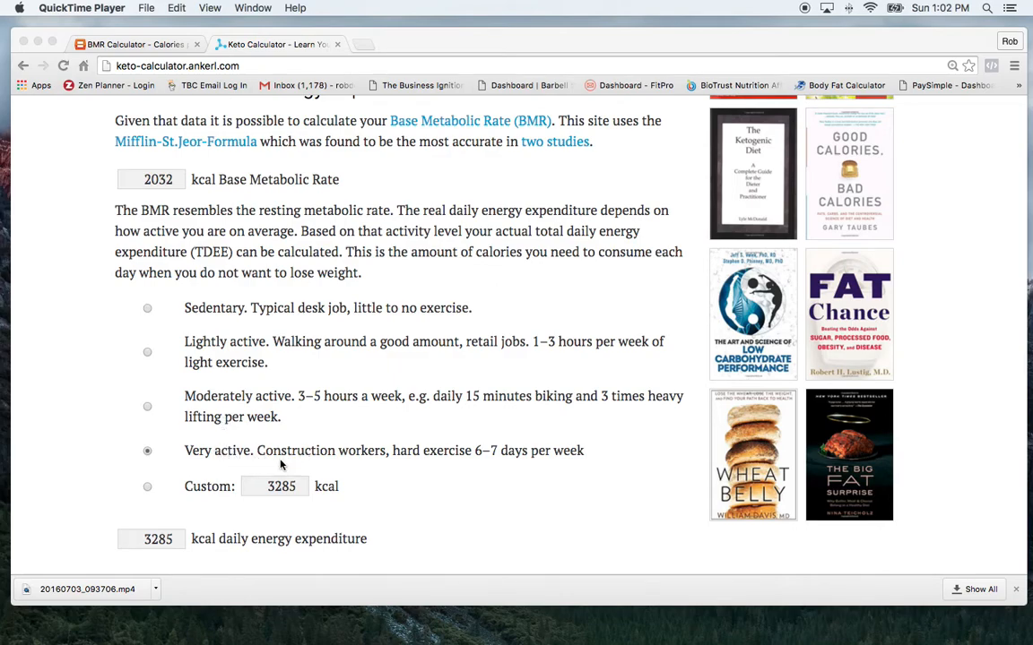
pyautogui.moveTo(352, 474)
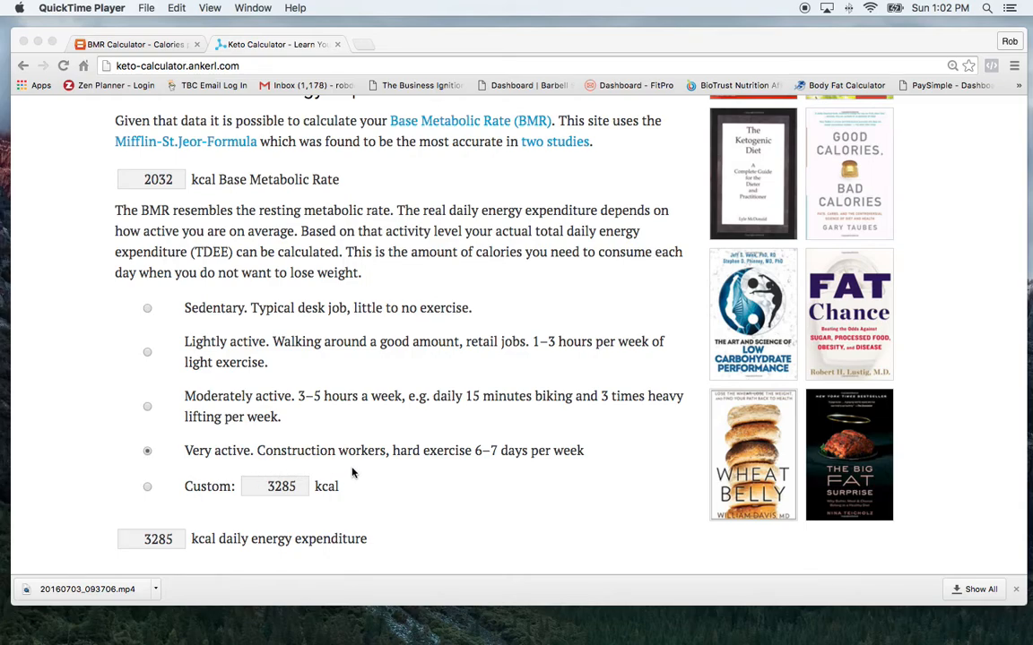
pyautogui.moveTo(276, 494)
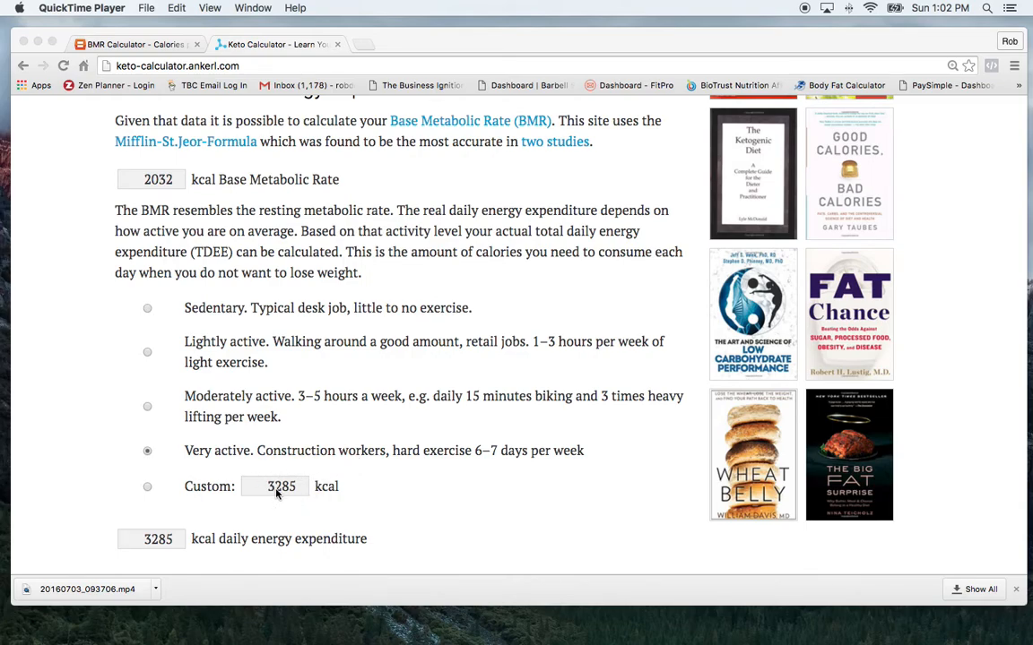
pyautogui.moveTo(254, 475)
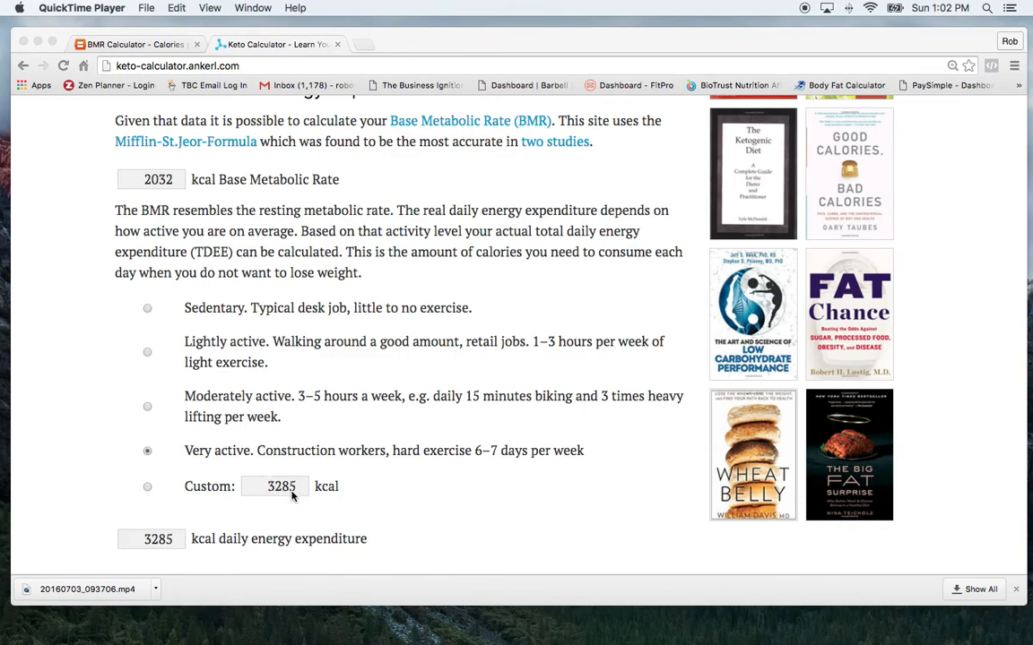
pyautogui.scroll(-3)
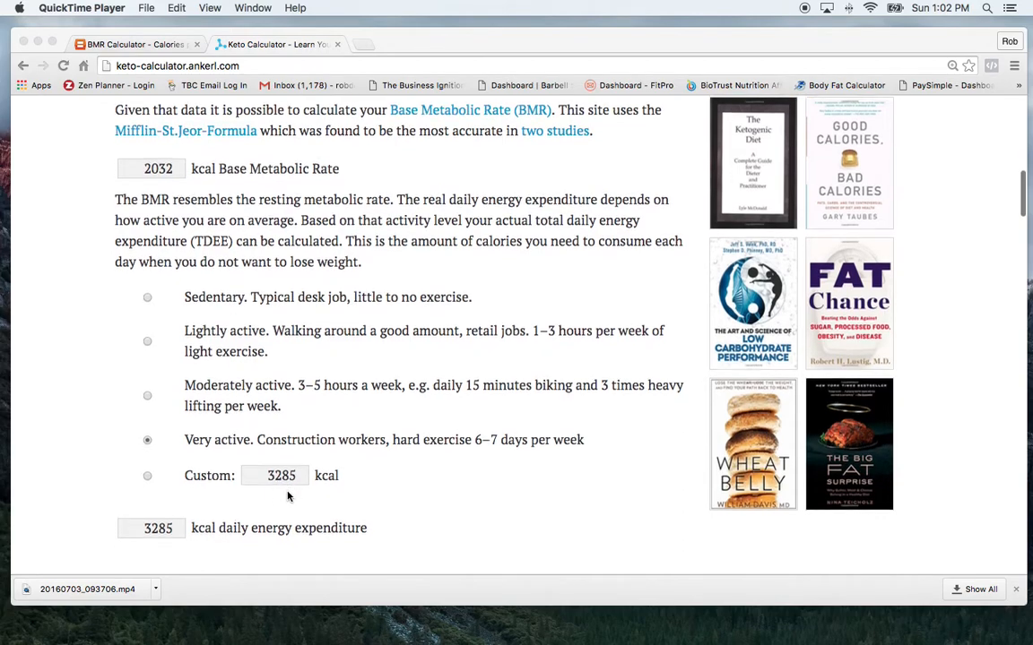
pyautogui.scroll(-3)
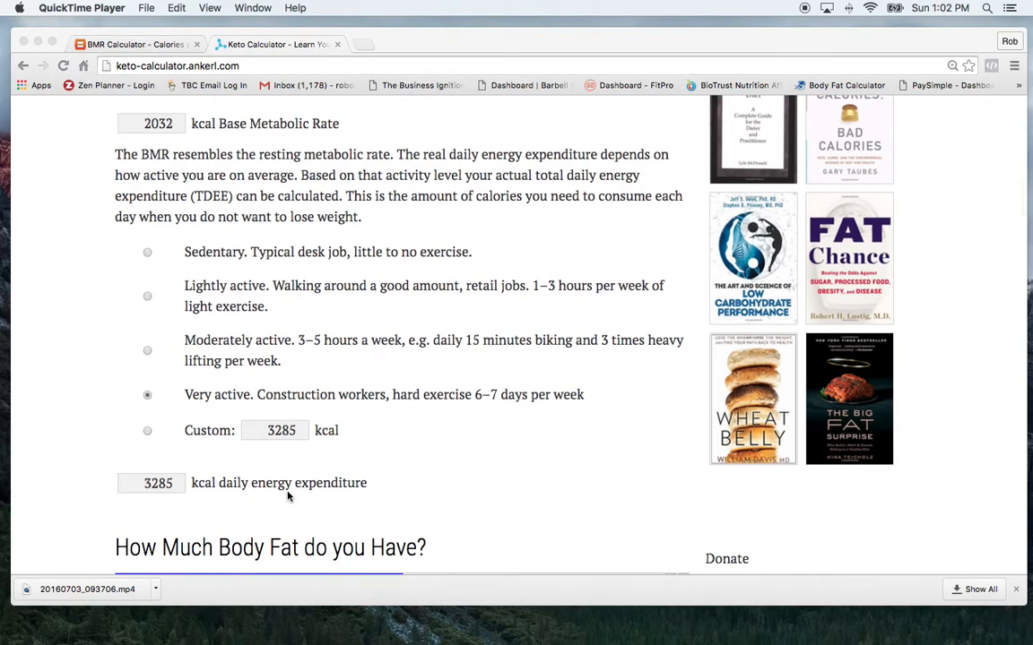
pyautogui.moveTo(272, 462)
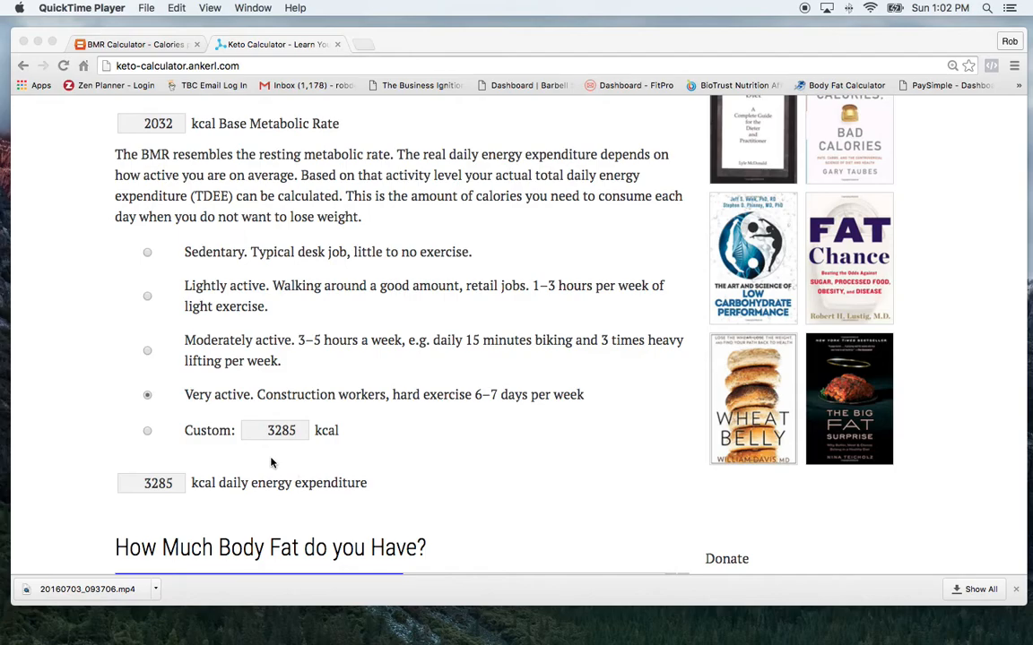
pyautogui.scroll(-3)
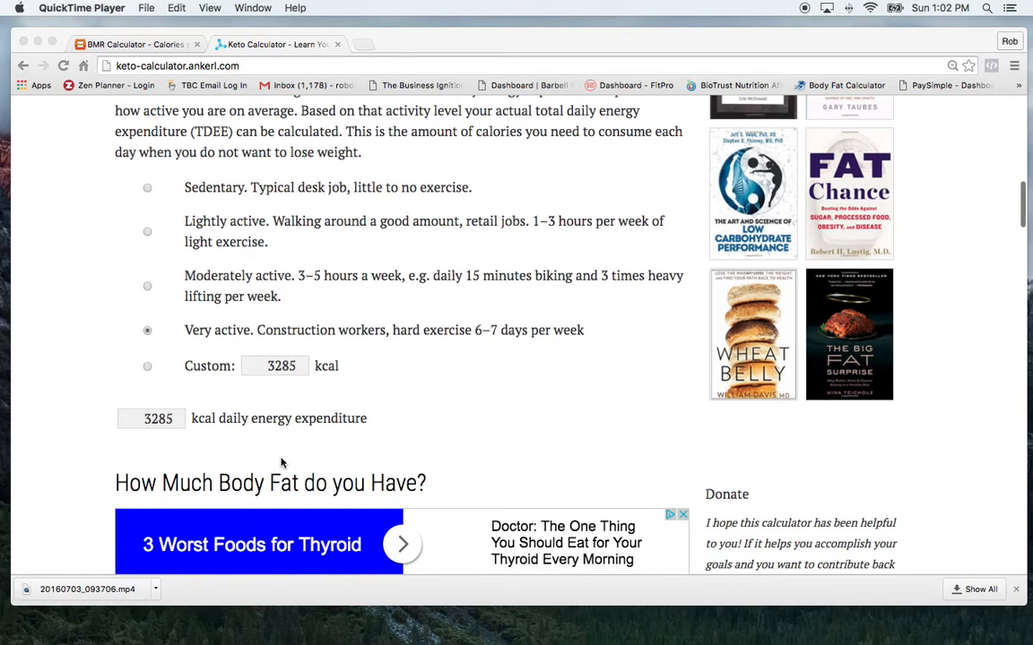
pyautogui.scroll(-3)
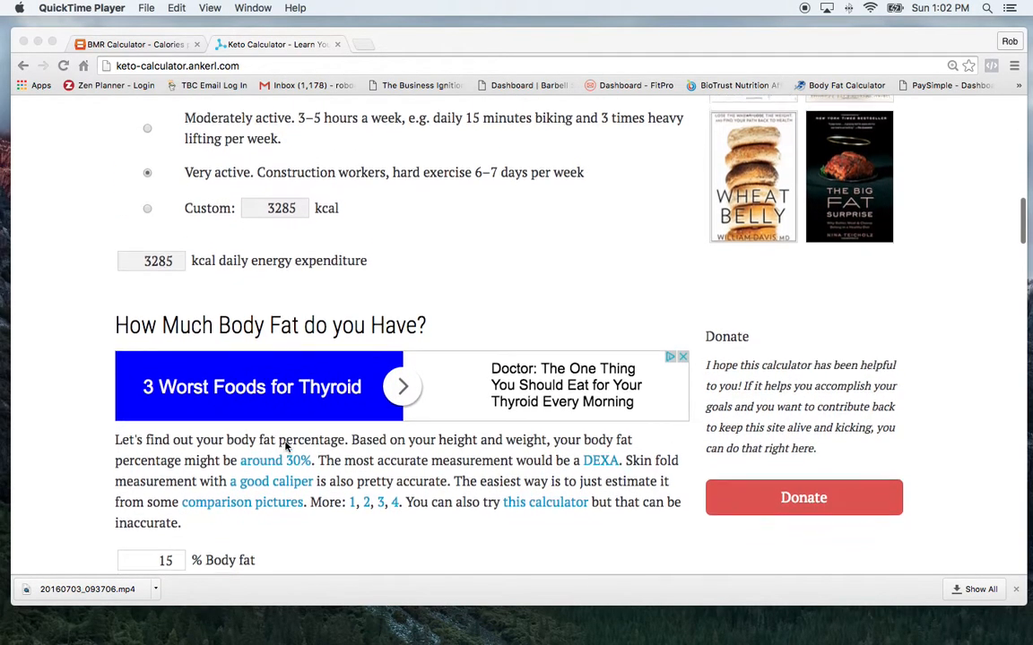
pyautogui.scroll(-3)
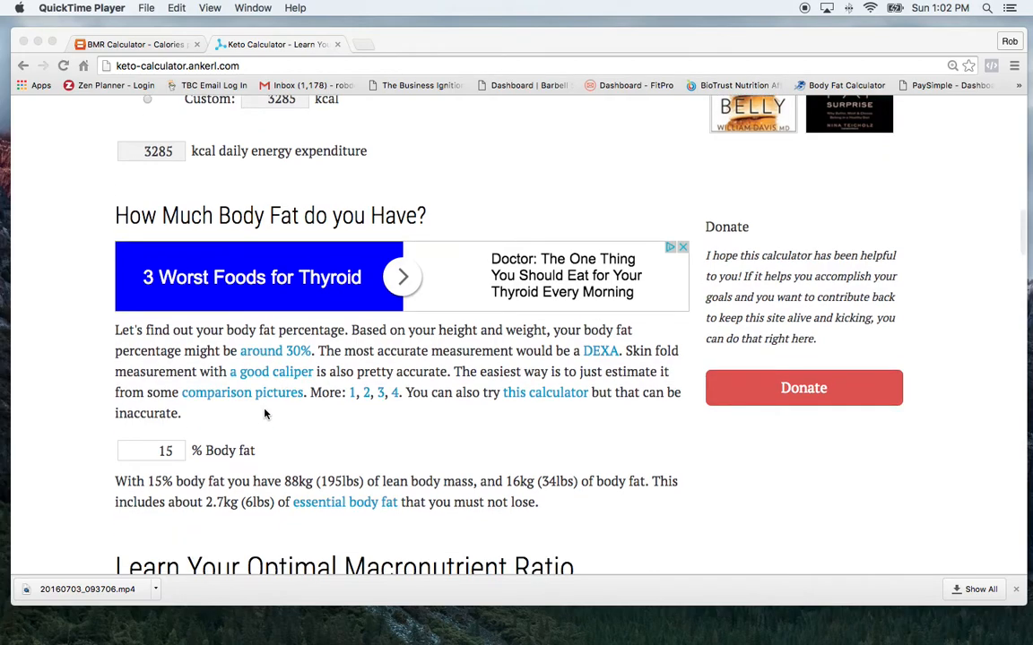
pyautogui.moveTo(305, 403)
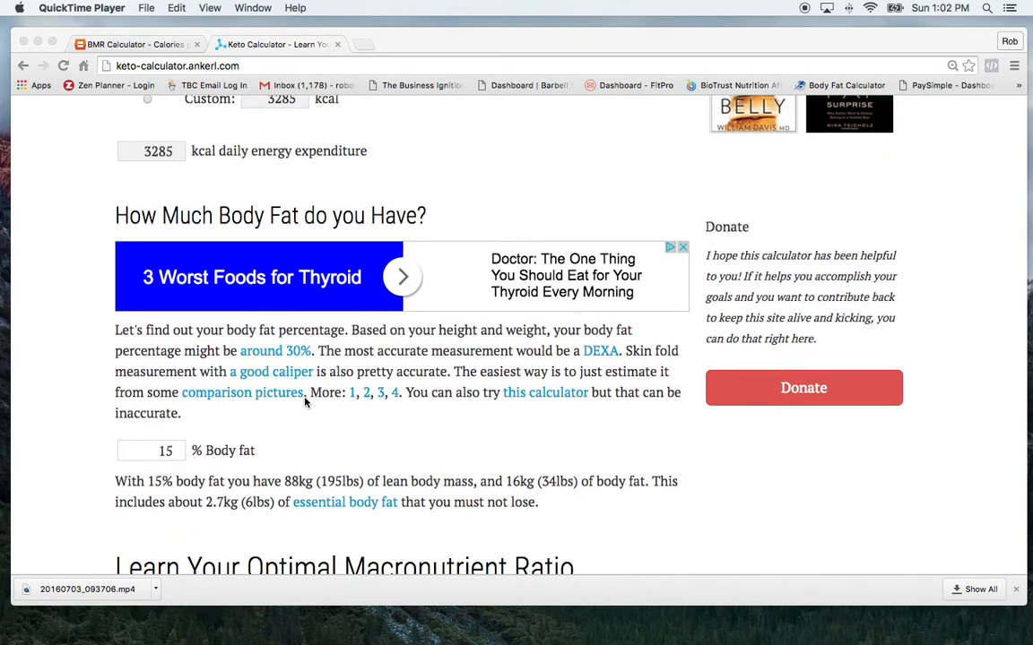
pyautogui.moveTo(199, 456)
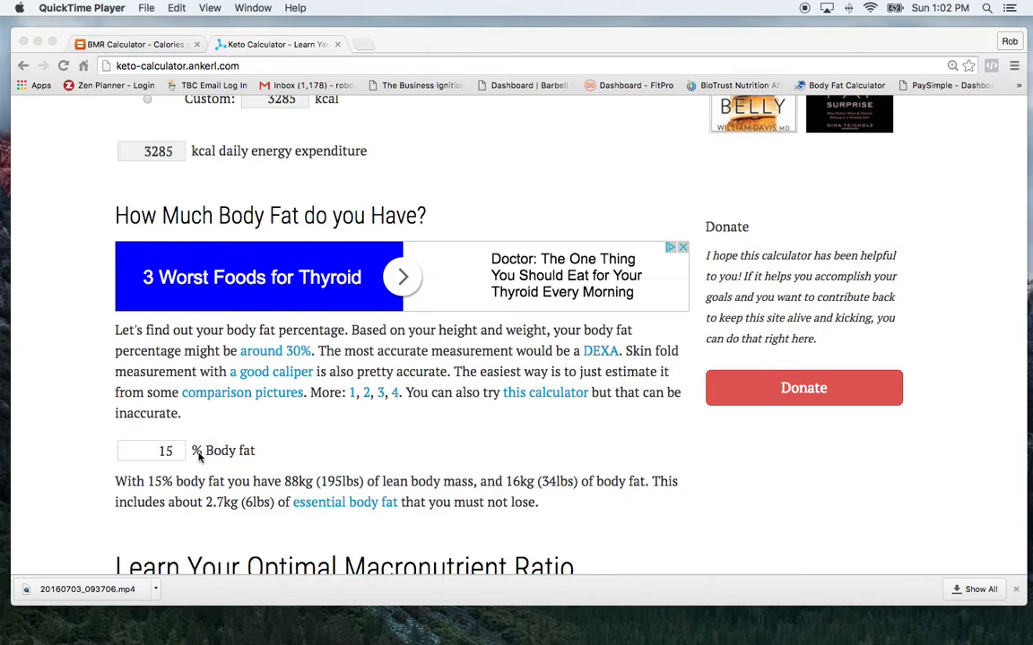
pyautogui.moveTo(199, 458)
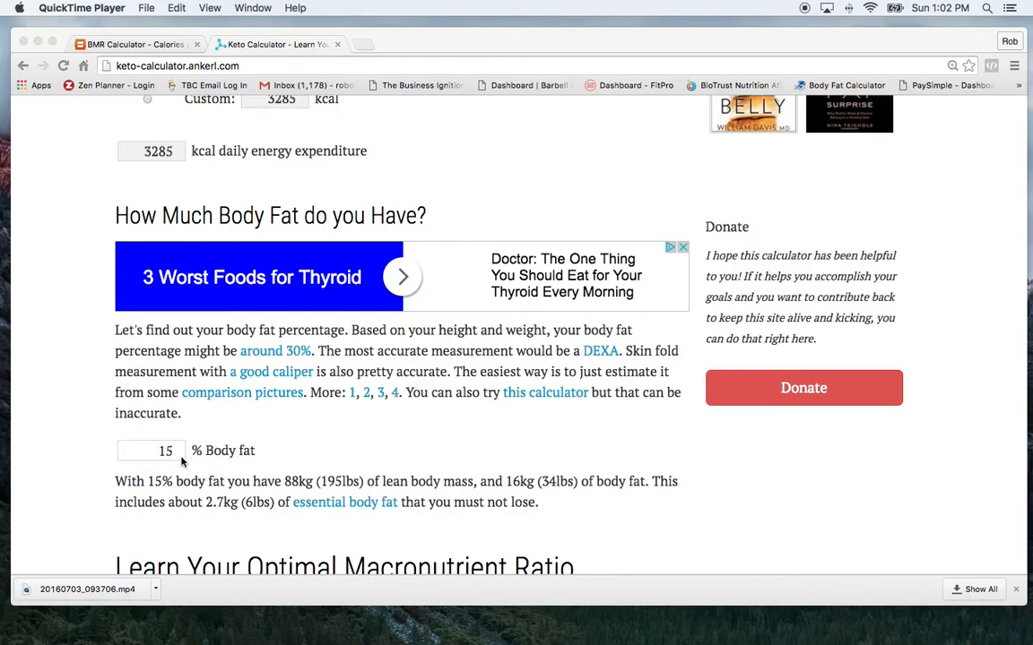
pyautogui.scroll(-3)
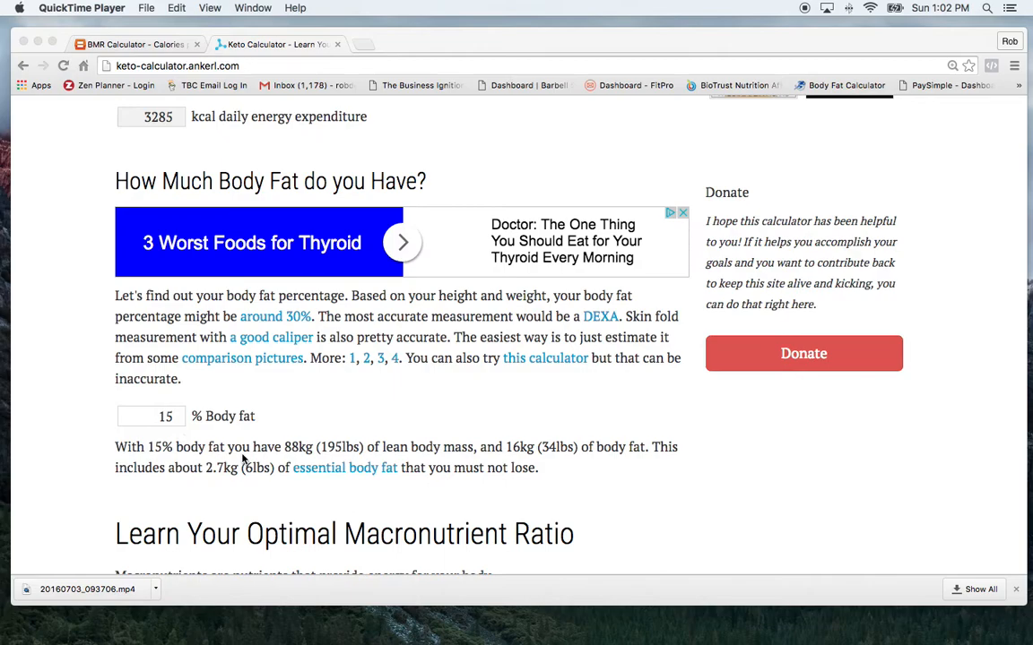
pyautogui.scroll(-3)
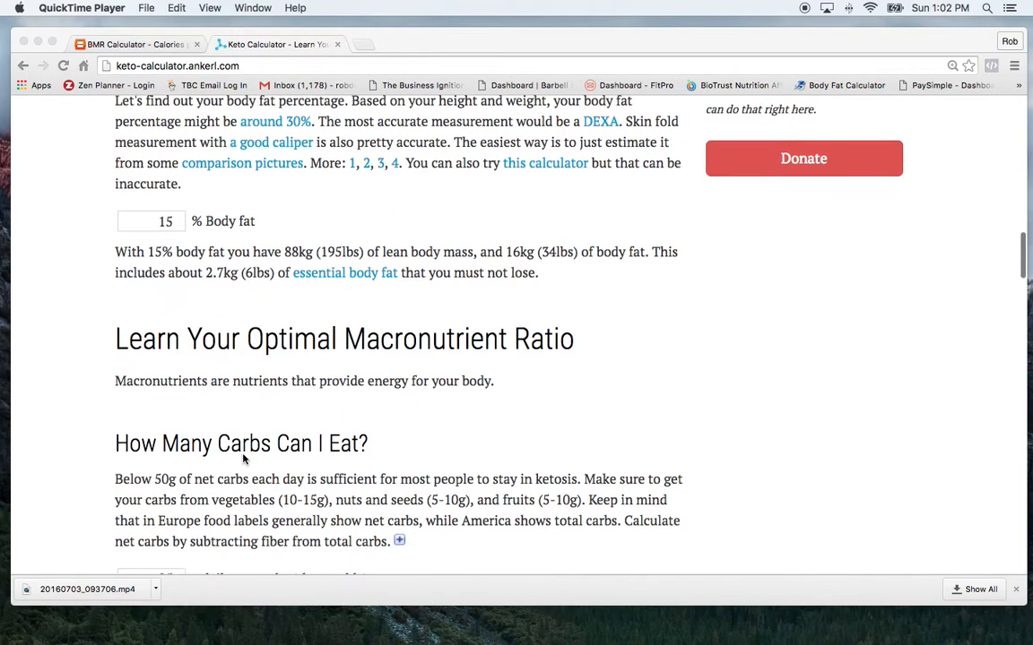
pyautogui.moveTo(341, 381)
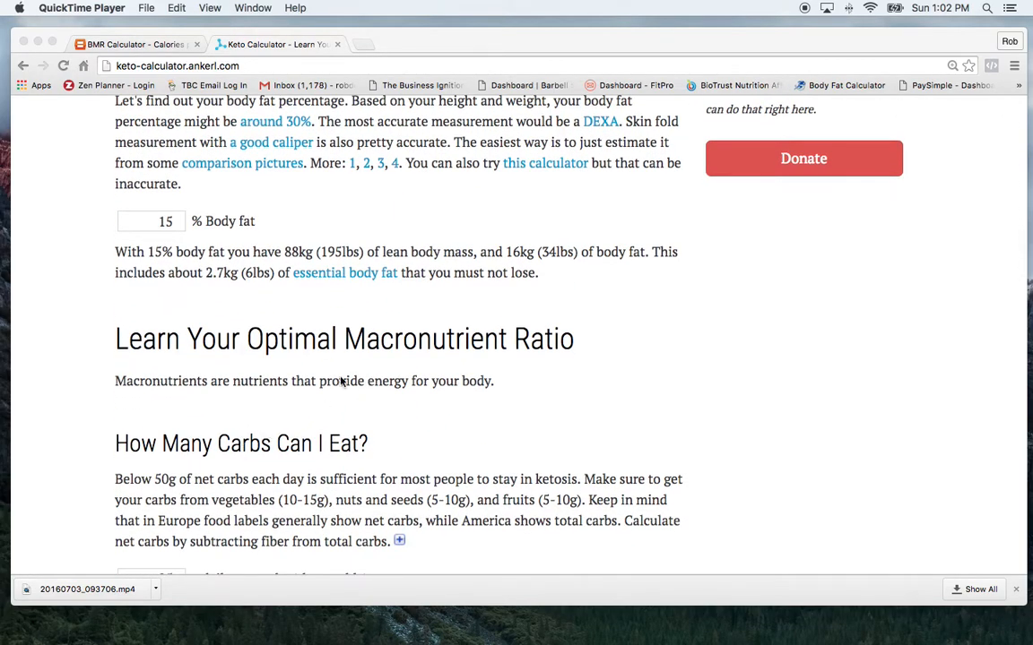
pyautogui.moveTo(287, 407)
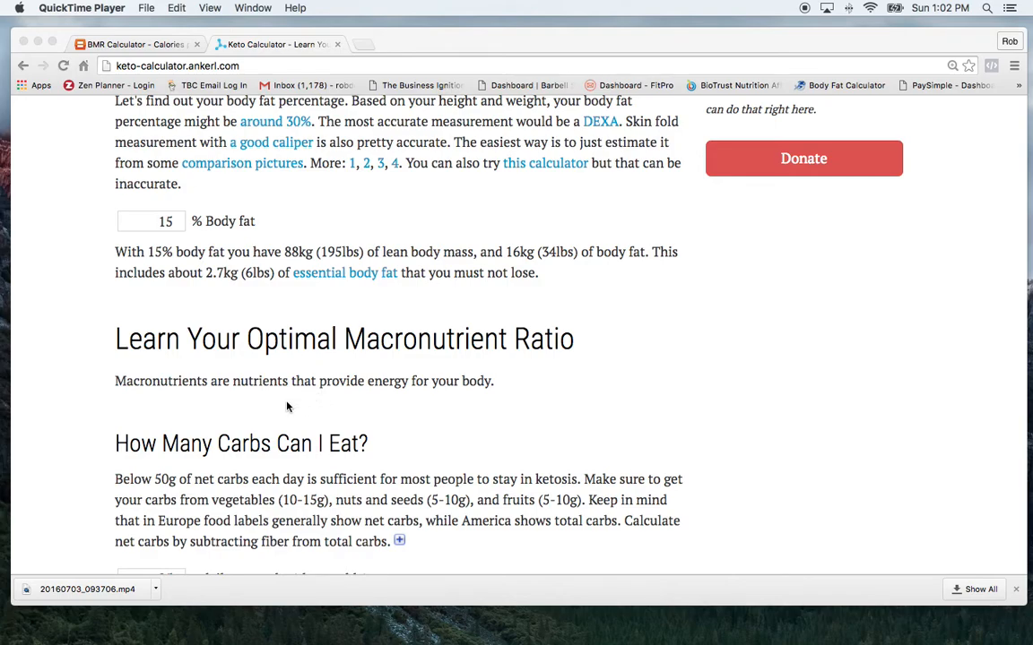
pyautogui.scroll(-3)
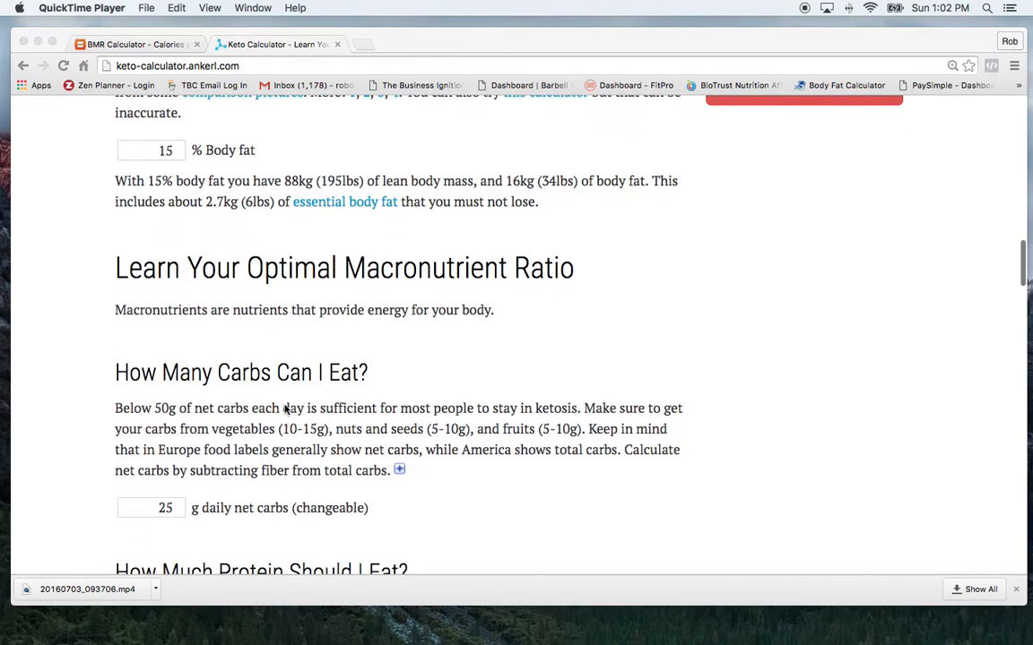
pyautogui.scroll(-3)
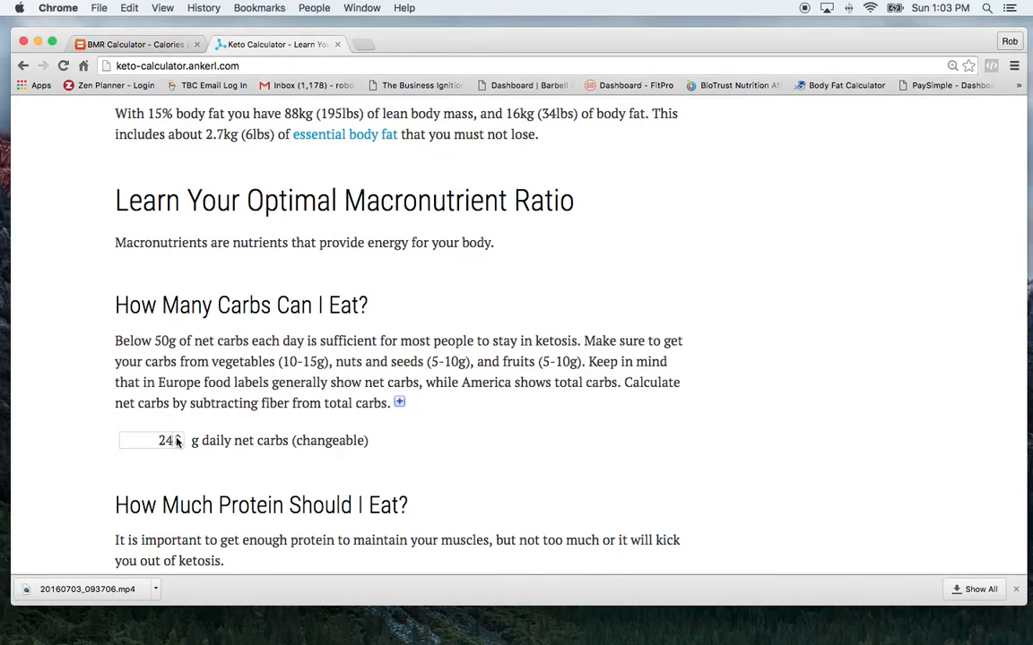
# Enter 39 and scroll further down to the chosen intake % deficit spinner.
pyautogui.write('39')
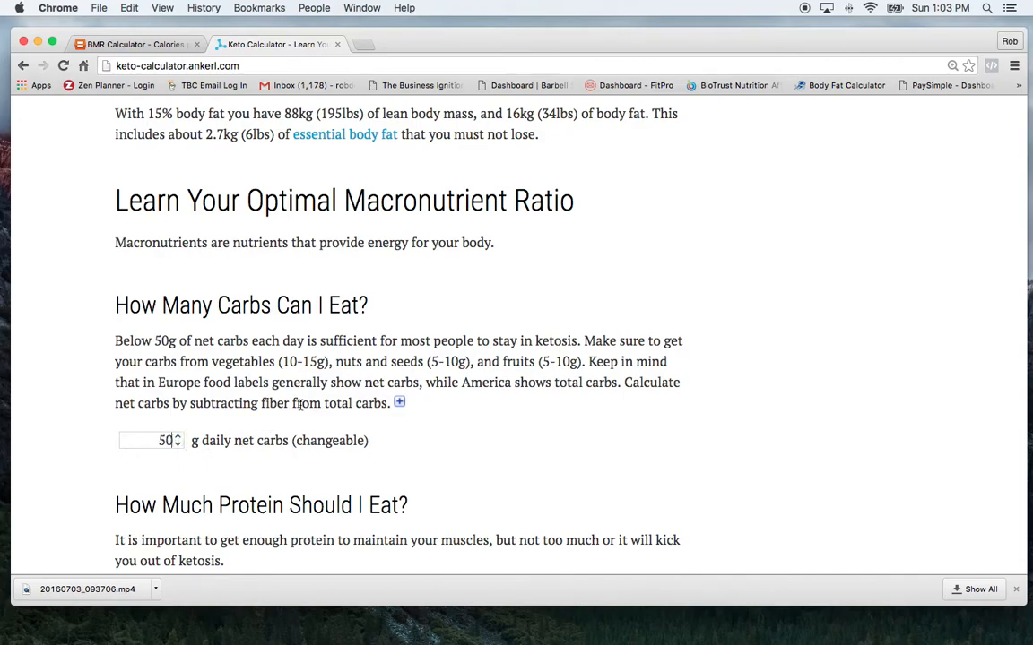
pyautogui.moveTo(357, 391)
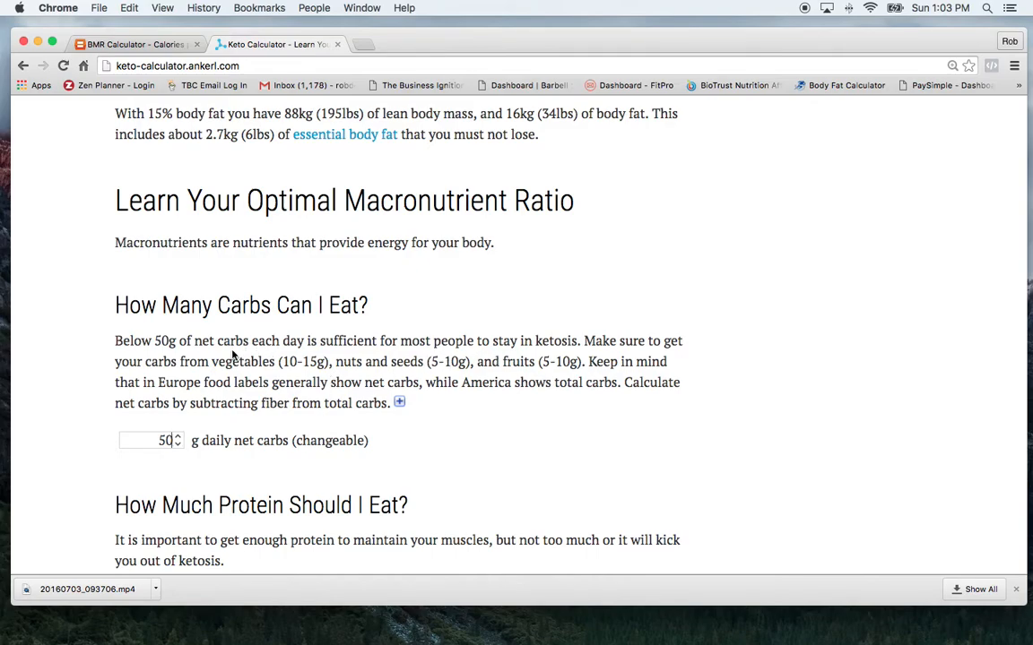
pyautogui.moveTo(296, 374)
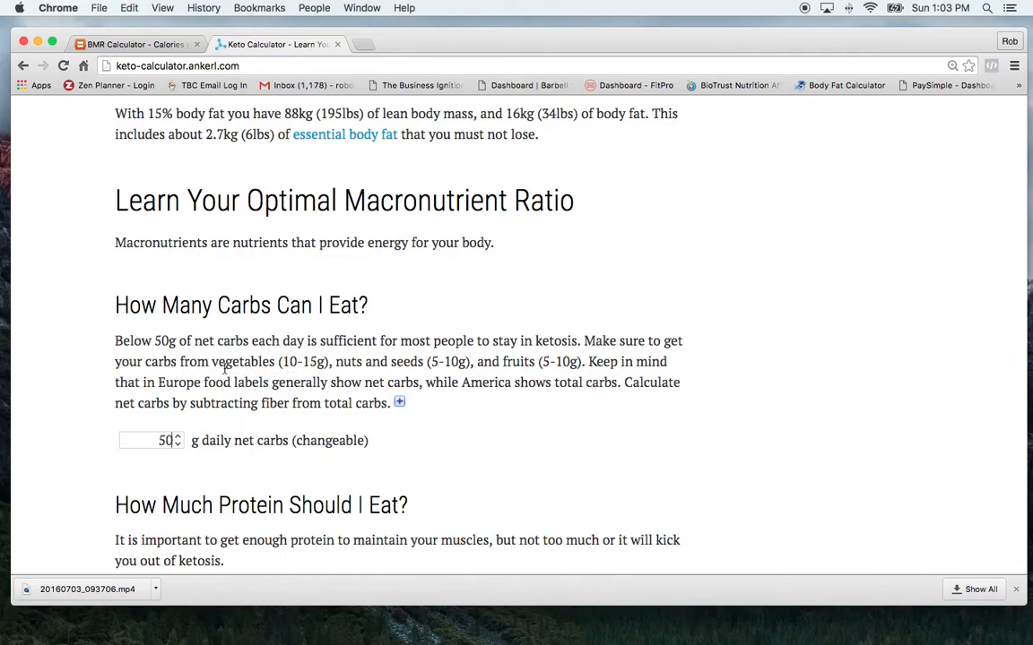
pyautogui.moveTo(378, 373)
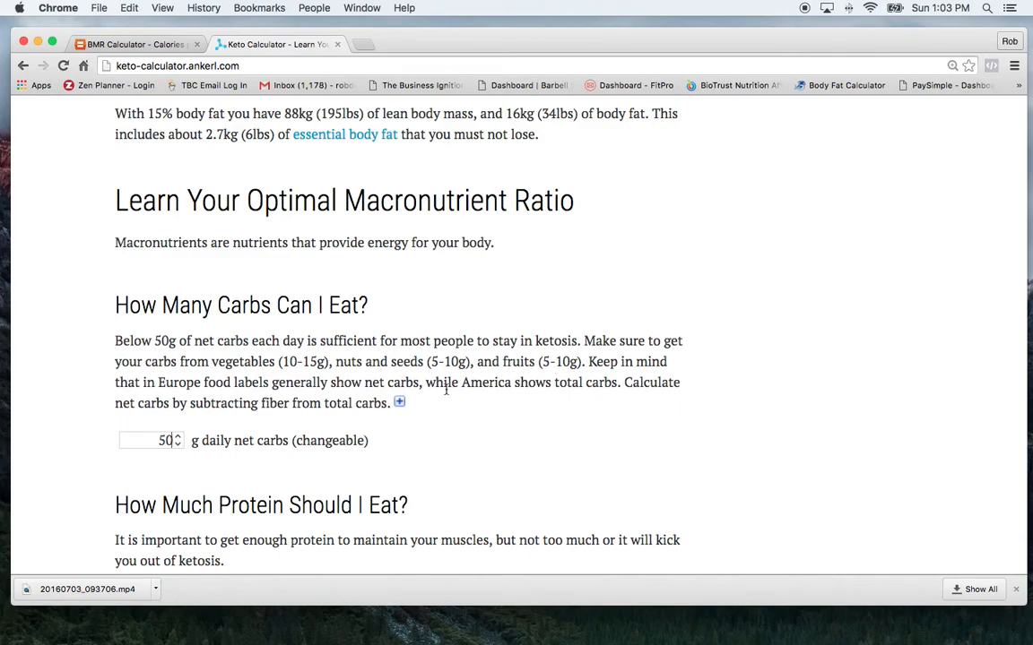
pyautogui.scroll(-3)
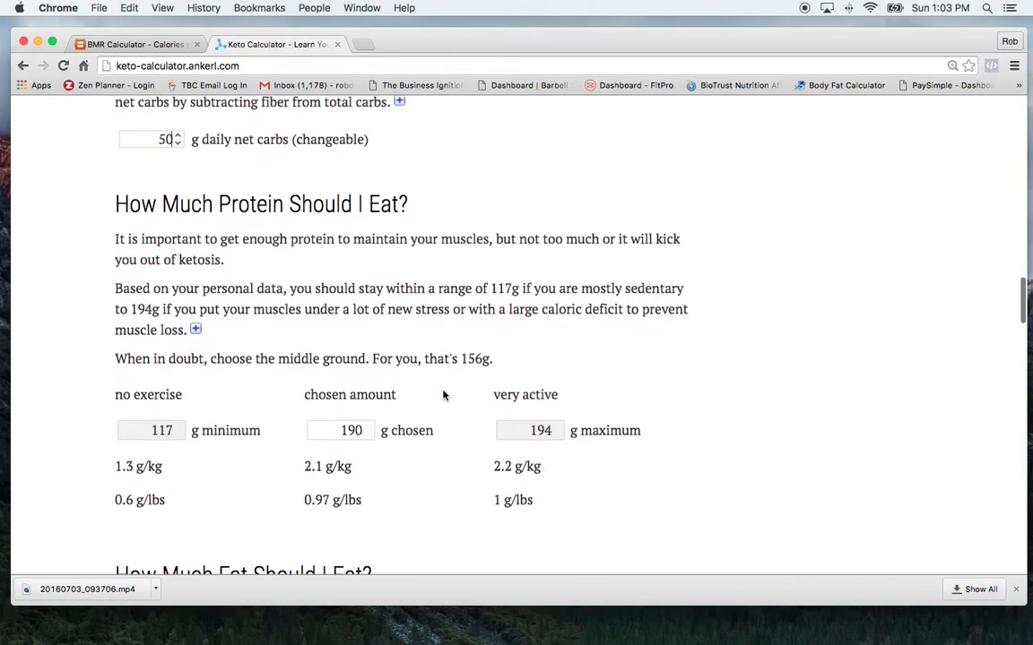
pyautogui.scroll(-3)
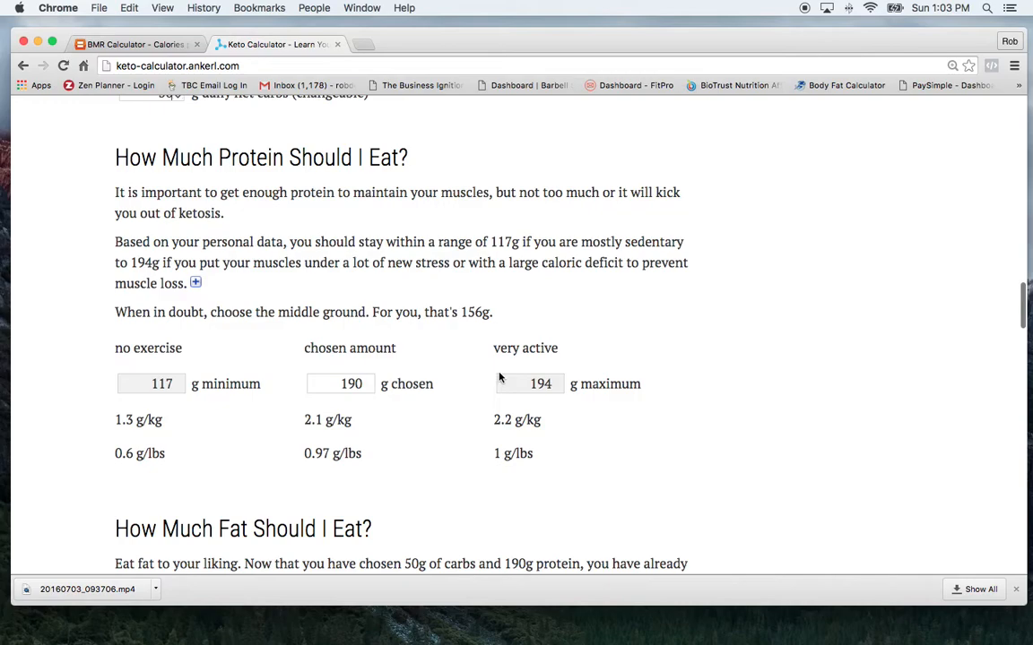
pyautogui.moveTo(73, 382)
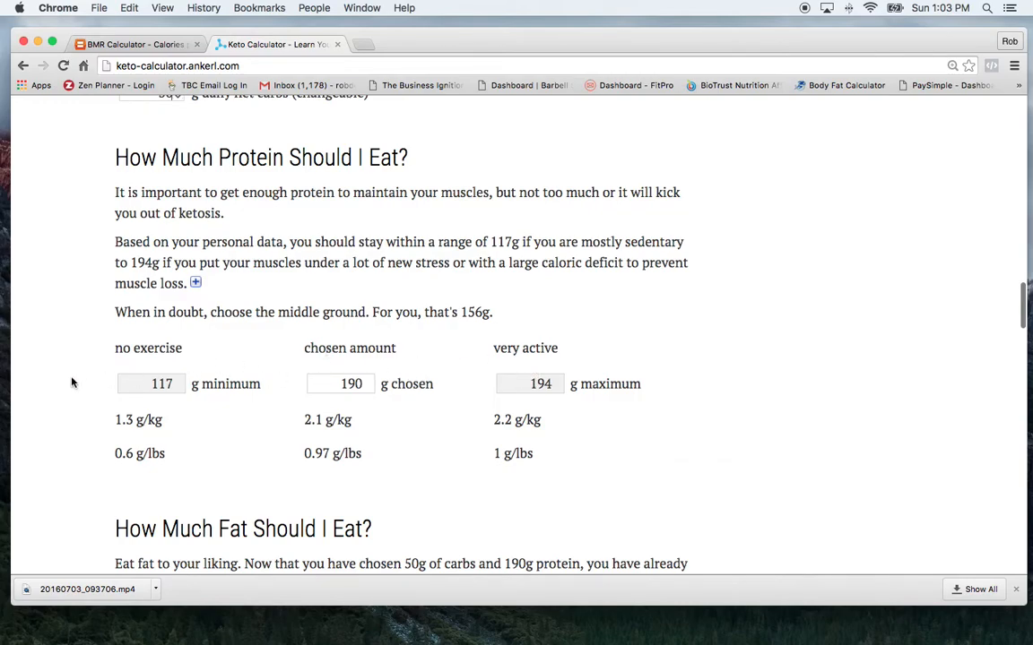
pyautogui.moveTo(195, 379)
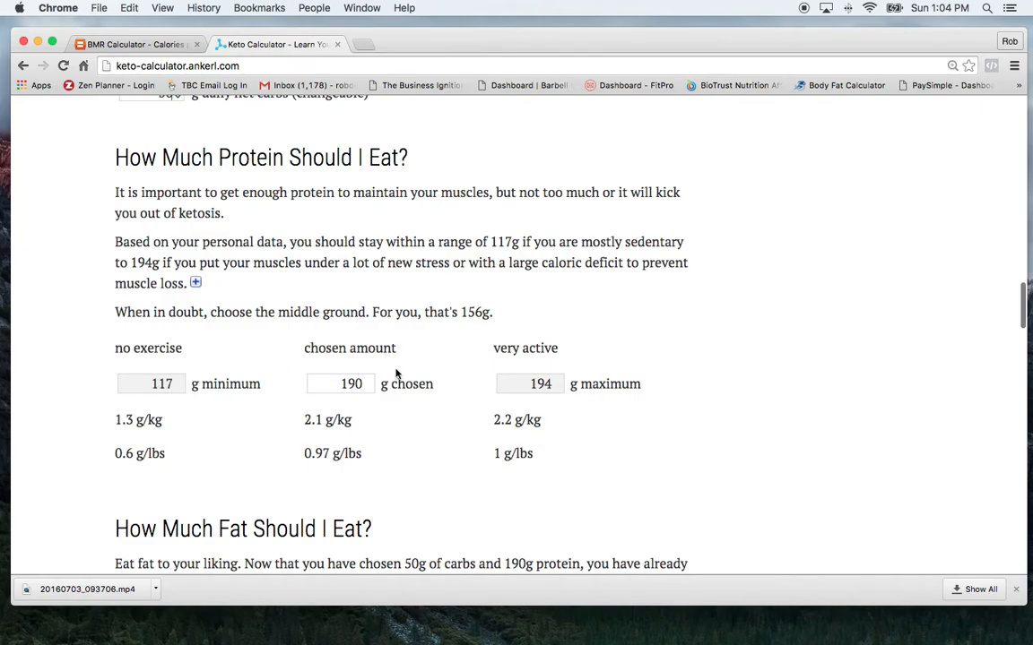
pyautogui.moveTo(597, 408)
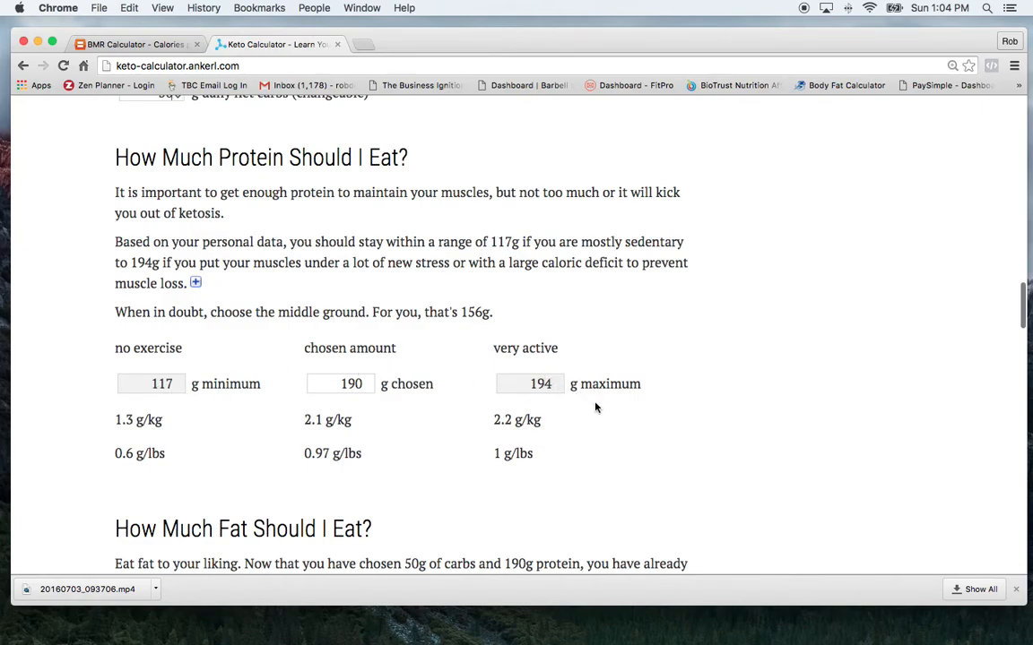
pyautogui.moveTo(411, 403)
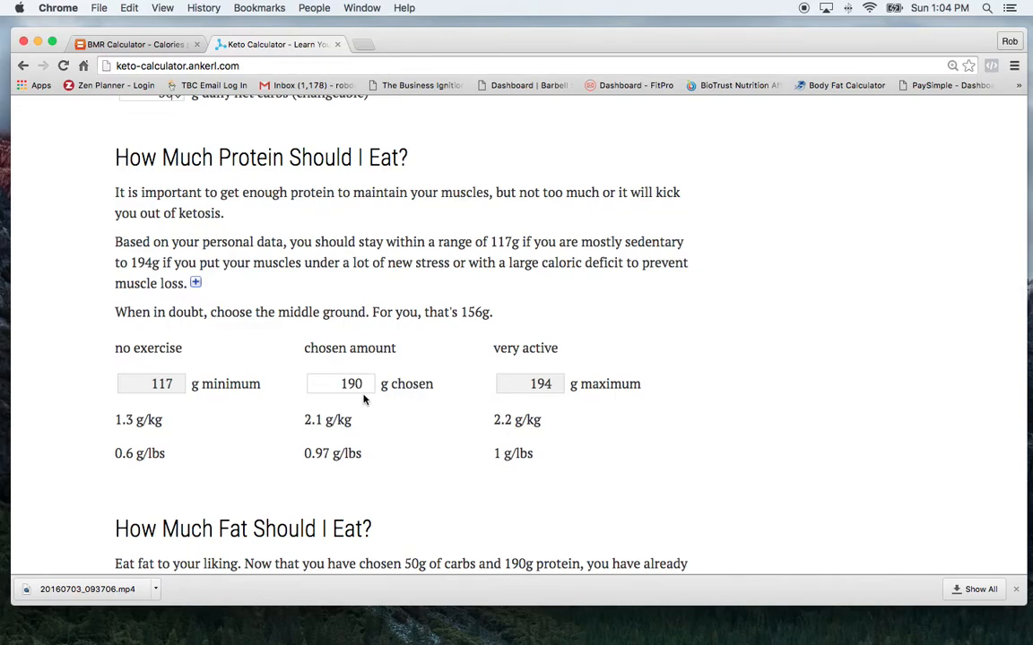
pyautogui.scroll(-3)
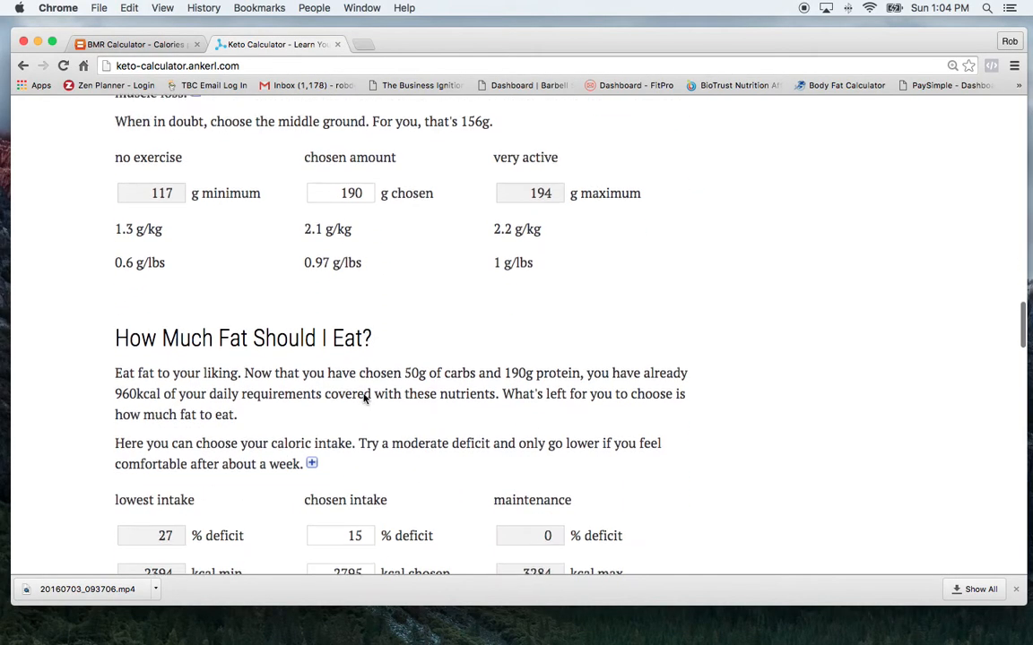
pyautogui.scroll(-3)
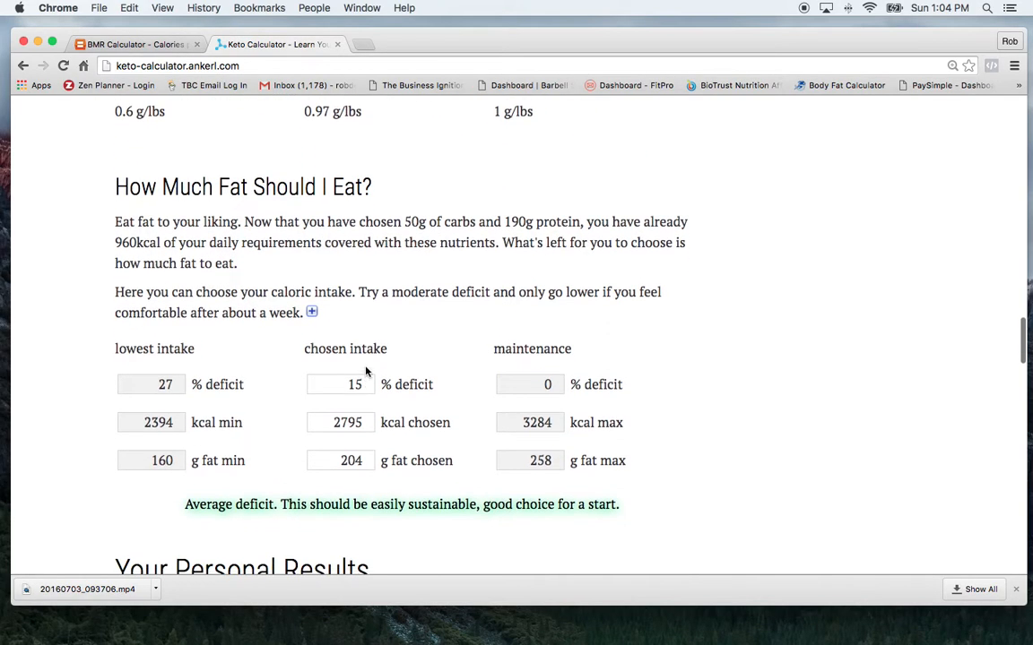
pyautogui.moveTo(287, 274)
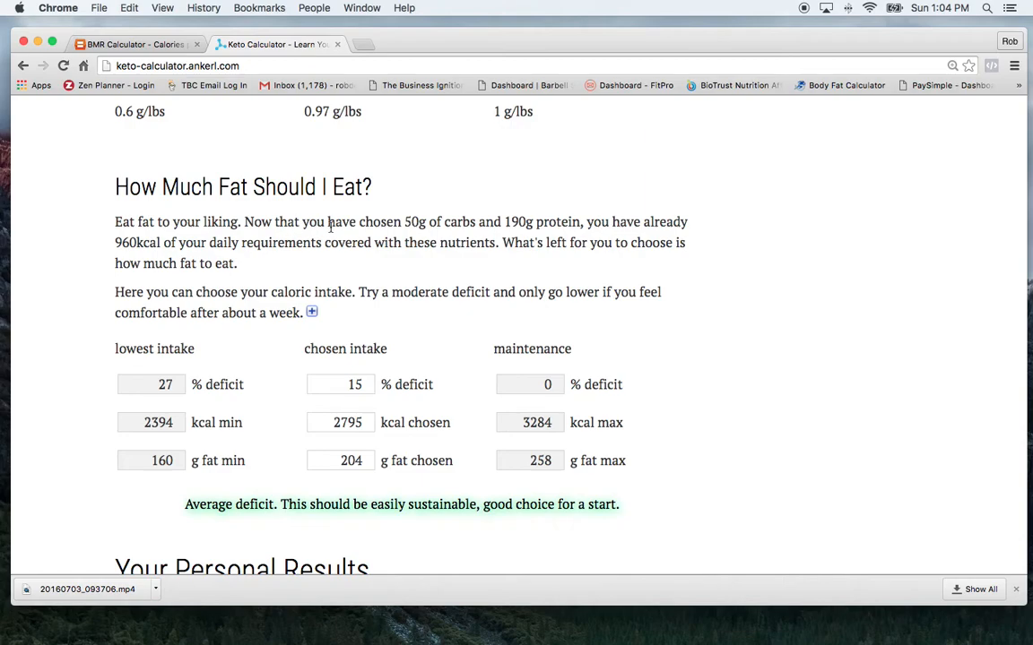
pyautogui.moveTo(402, 248)
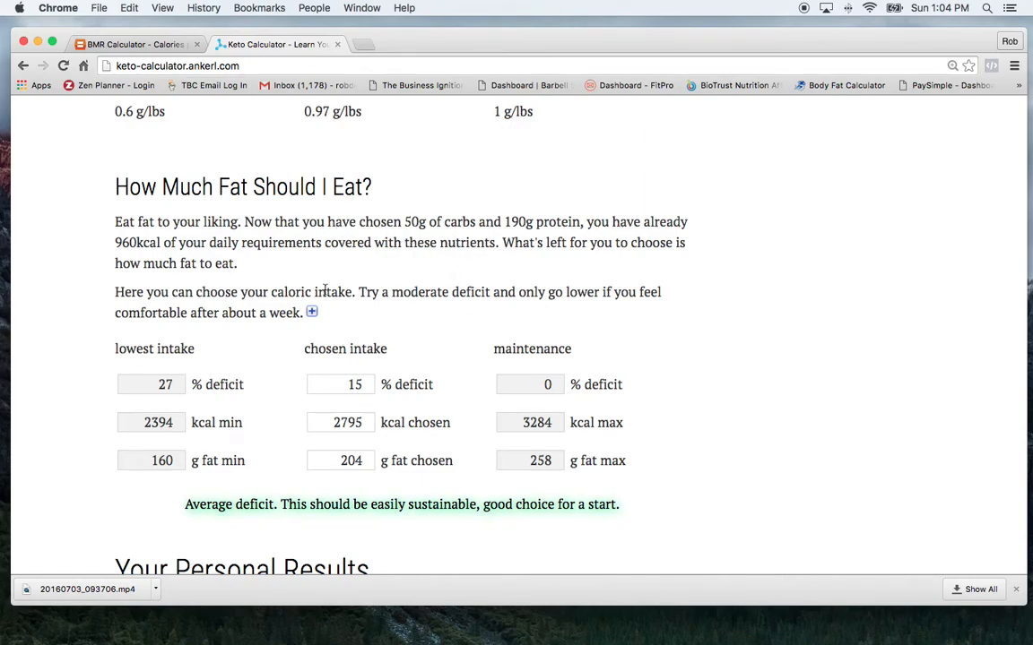
pyautogui.scroll(-3)
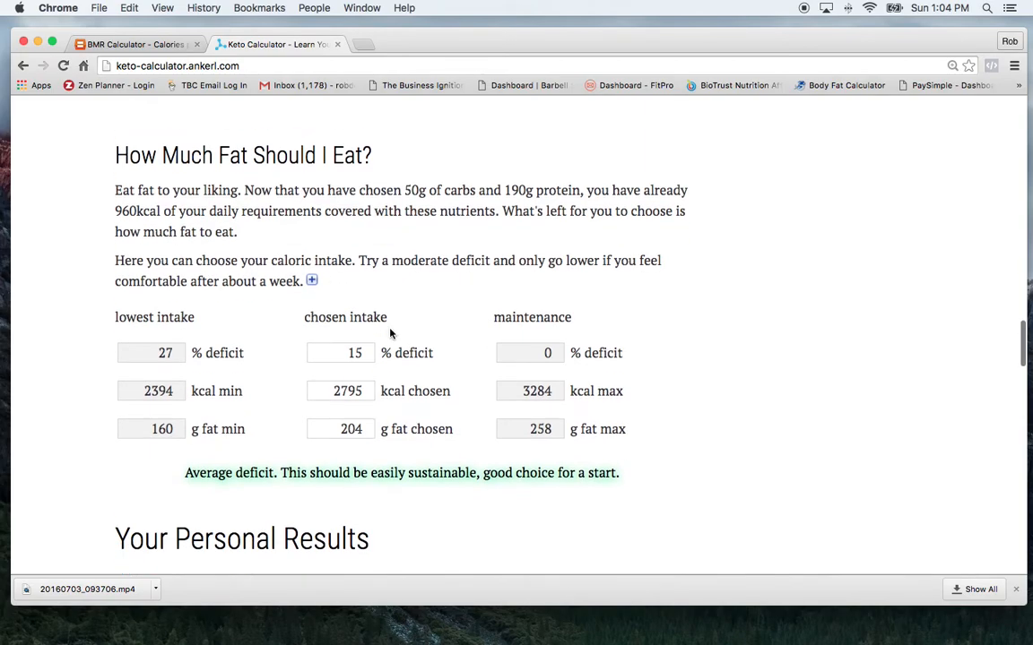
pyautogui.scroll(-3)
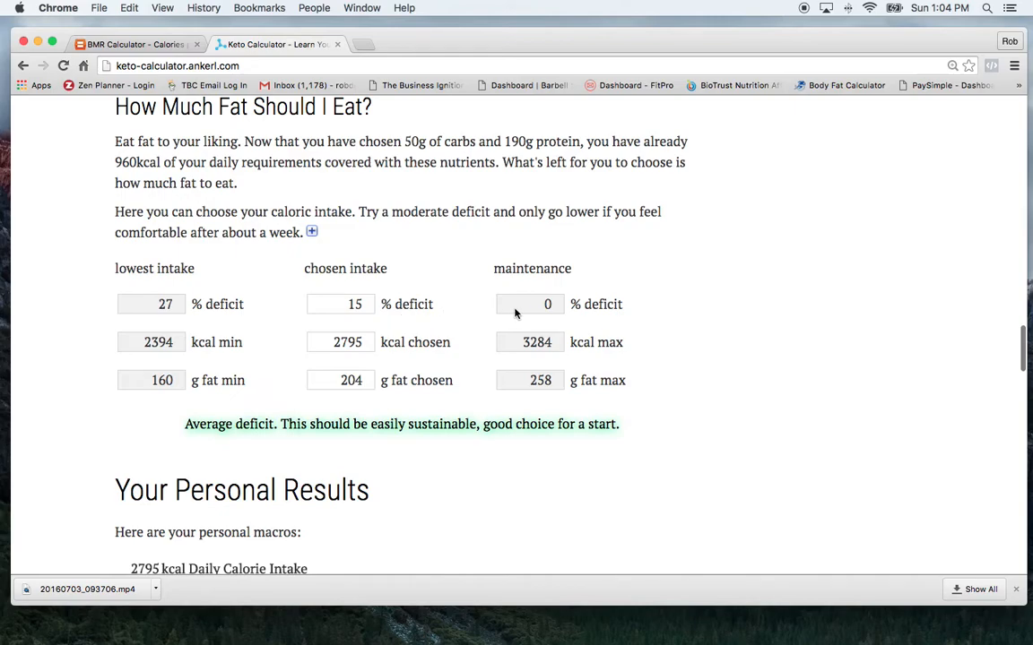
pyautogui.scroll(-3)
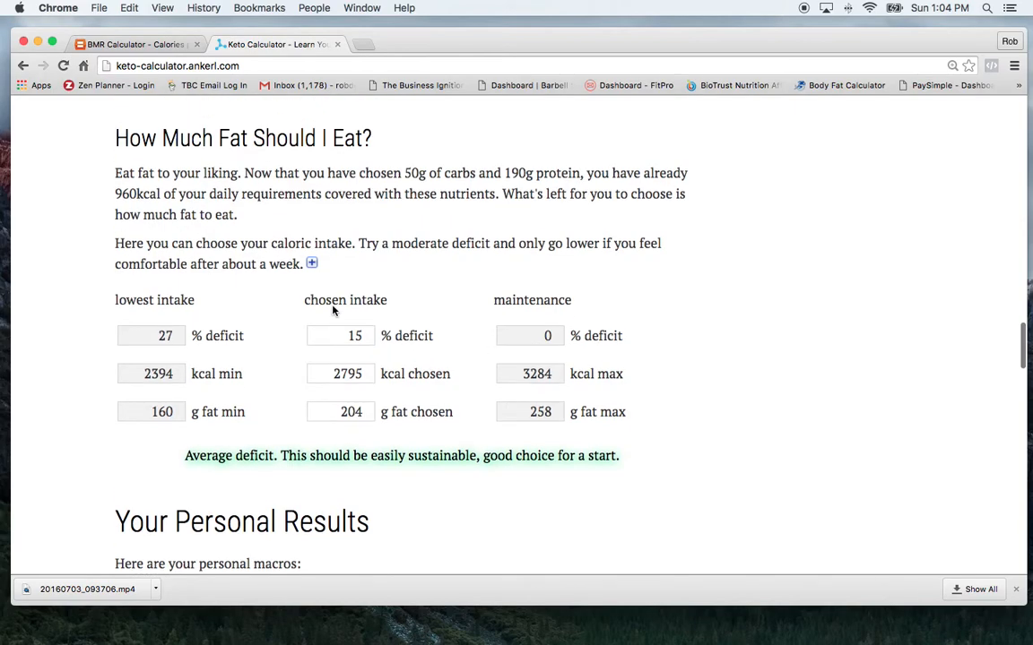
pyautogui.scroll(-3)
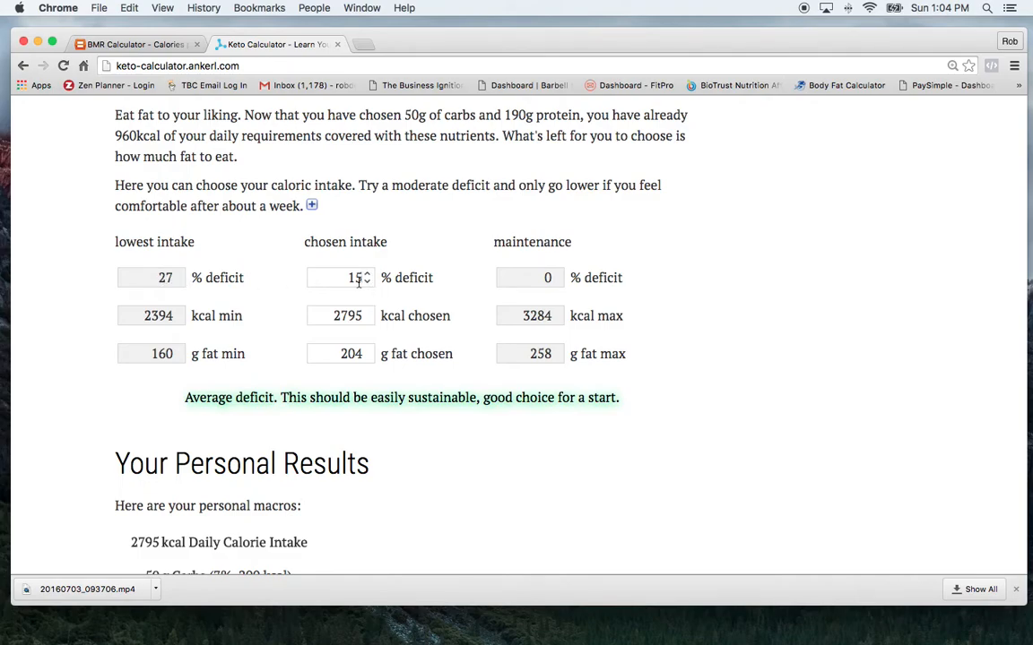
pyautogui.moveTo(364, 278)
pyautogui.write('18')
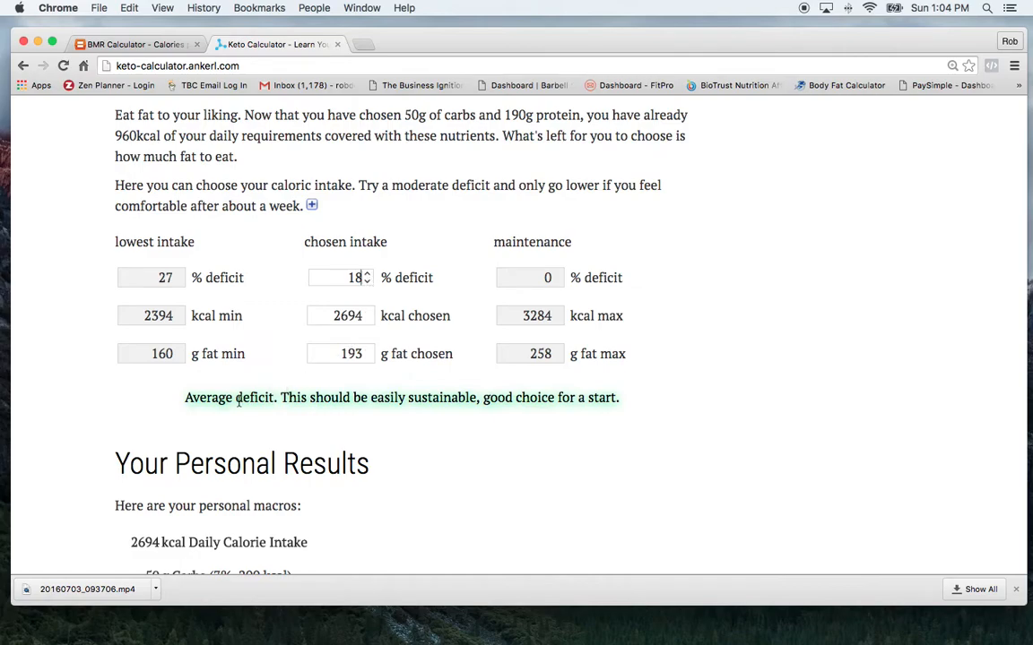
pyautogui.moveTo(289, 415)
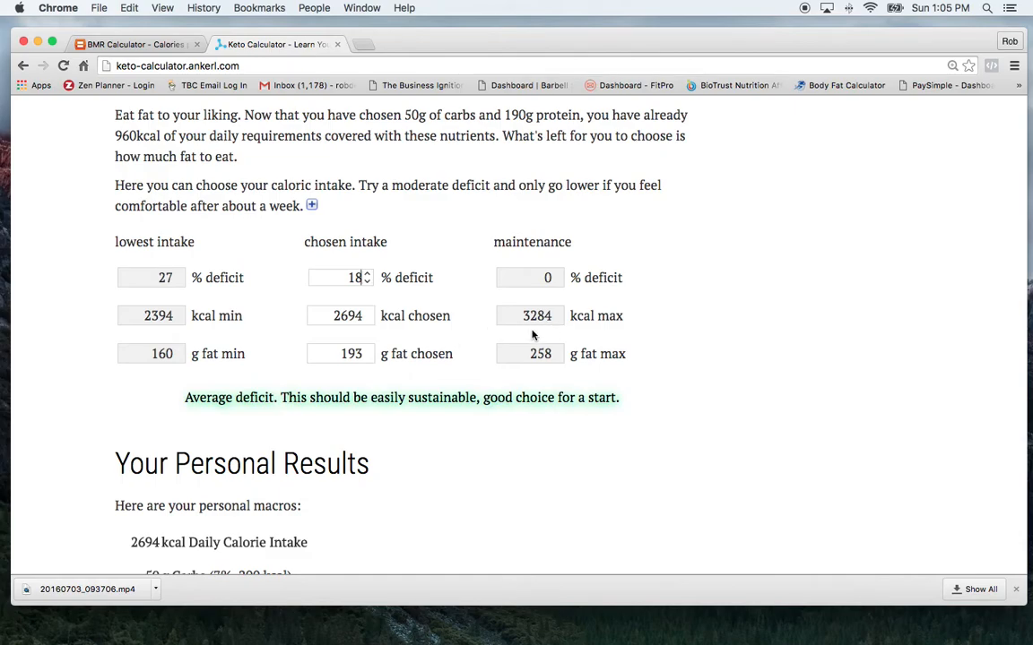
pyautogui.moveTo(516, 316)
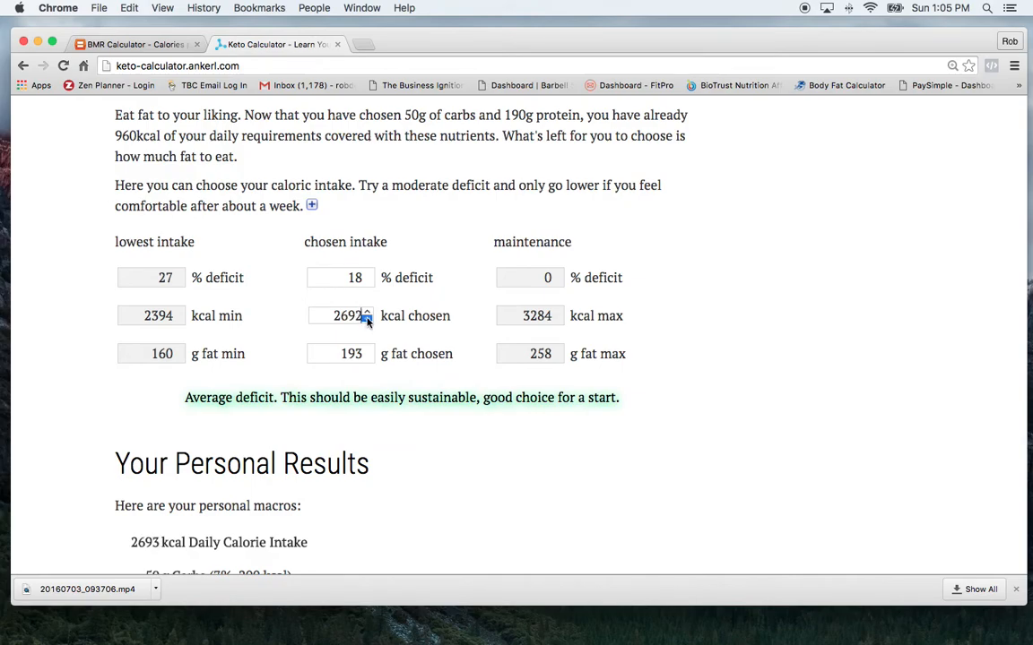
# Step the chosen calories down to 2684 kcal, giving 192 g fat at 18% deficit.
pyautogui.click(365, 320)
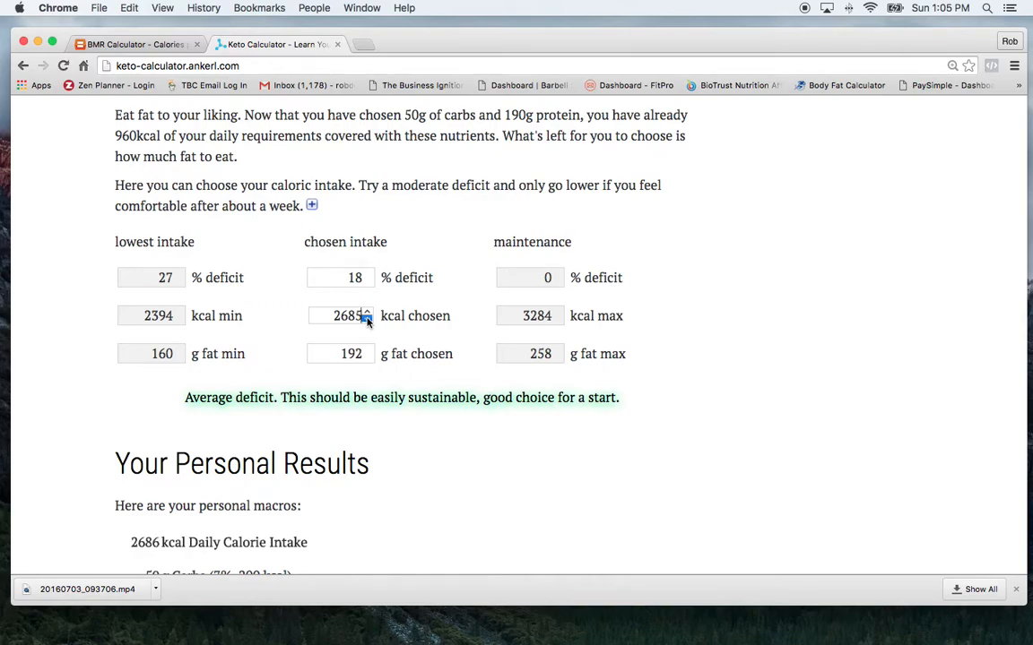
pyautogui.click(366, 320)
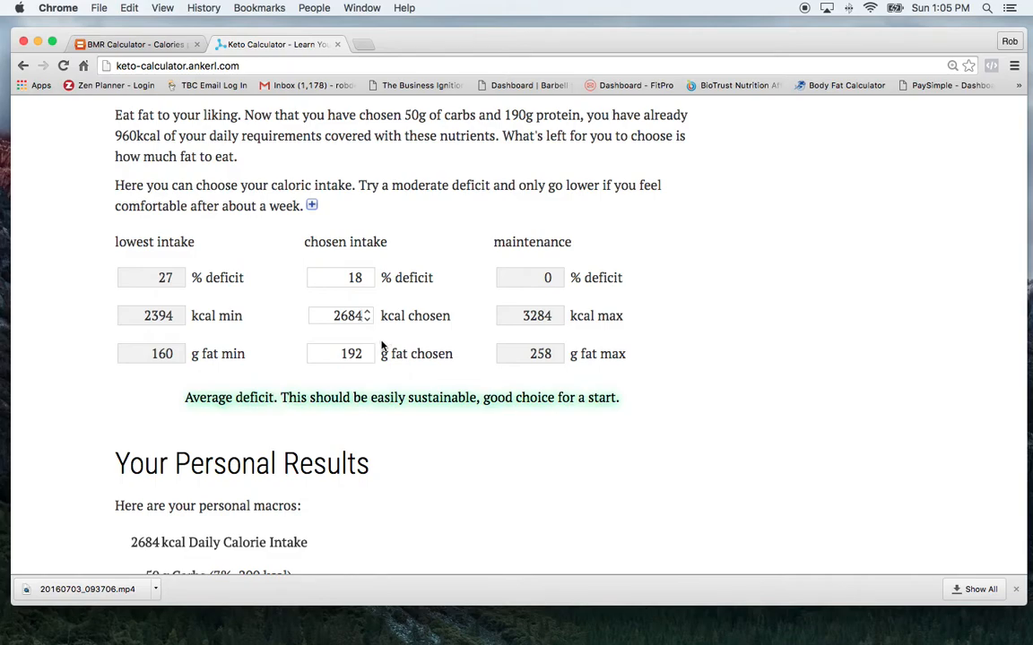
pyautogui.moveTo(399, 360)
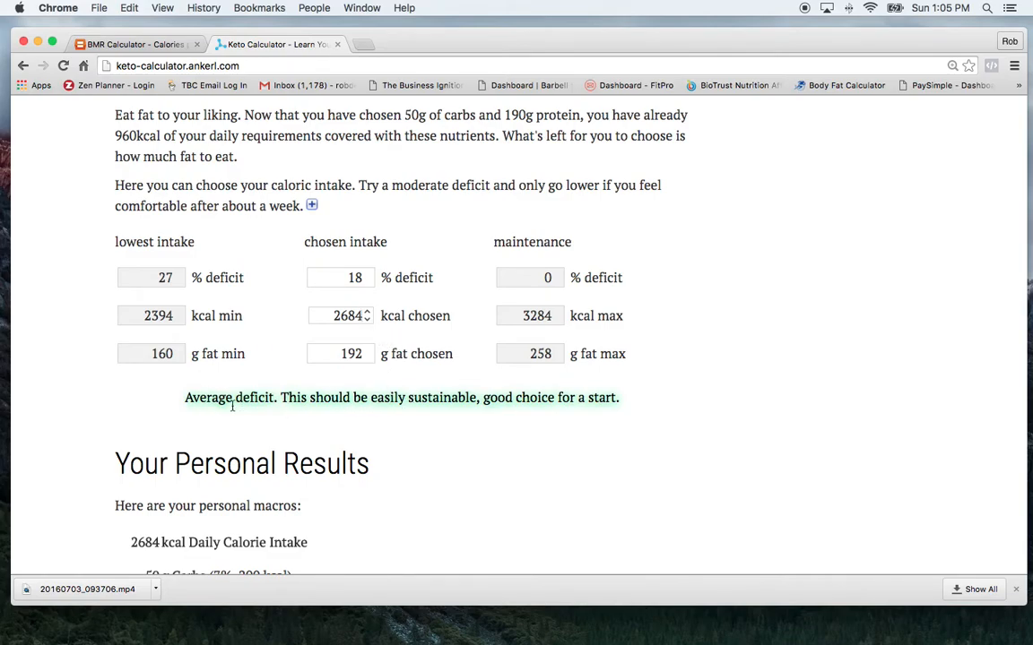
pyautogui.moveTo(347, 404)
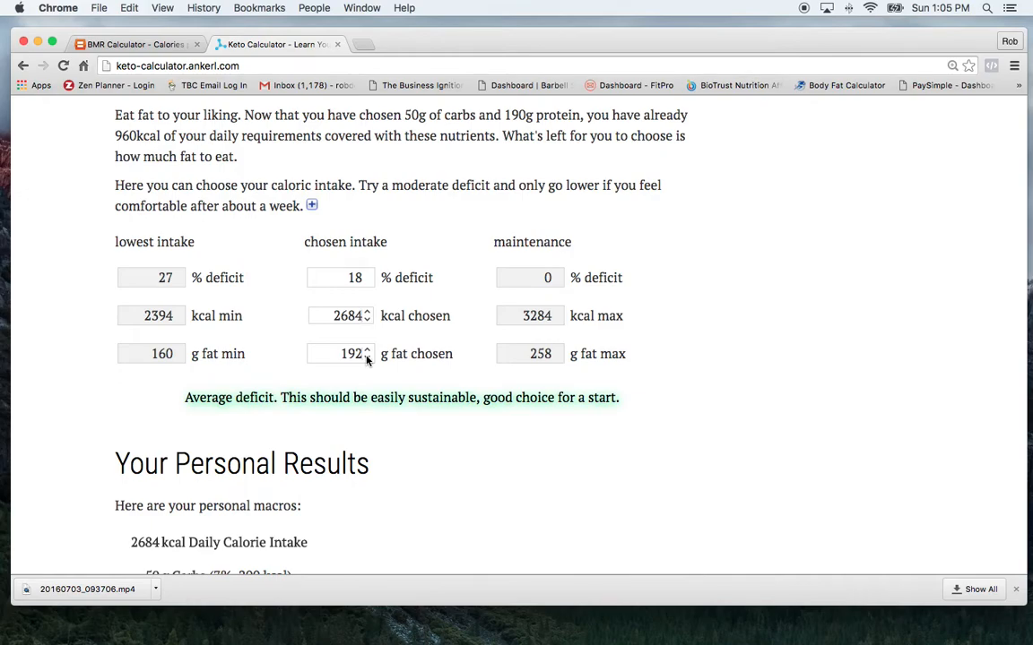
# Adjust the chosen fat to 200 g, yielding 2760 kcal and a 16% deficit.
pyautogui.click(366, 357)
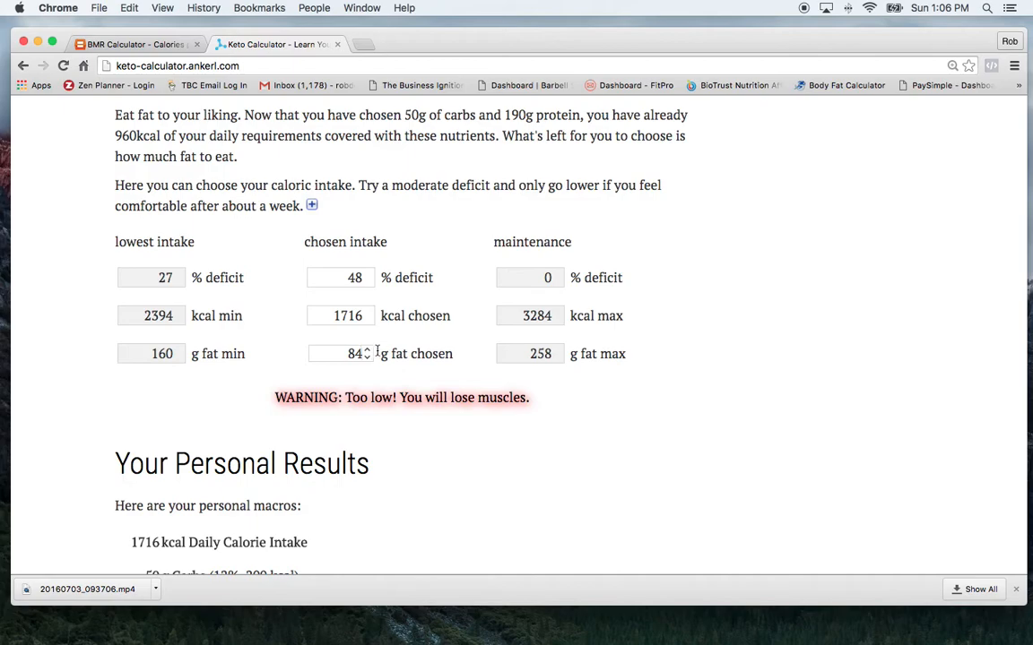
pyautogui.moveTo(368, 353)
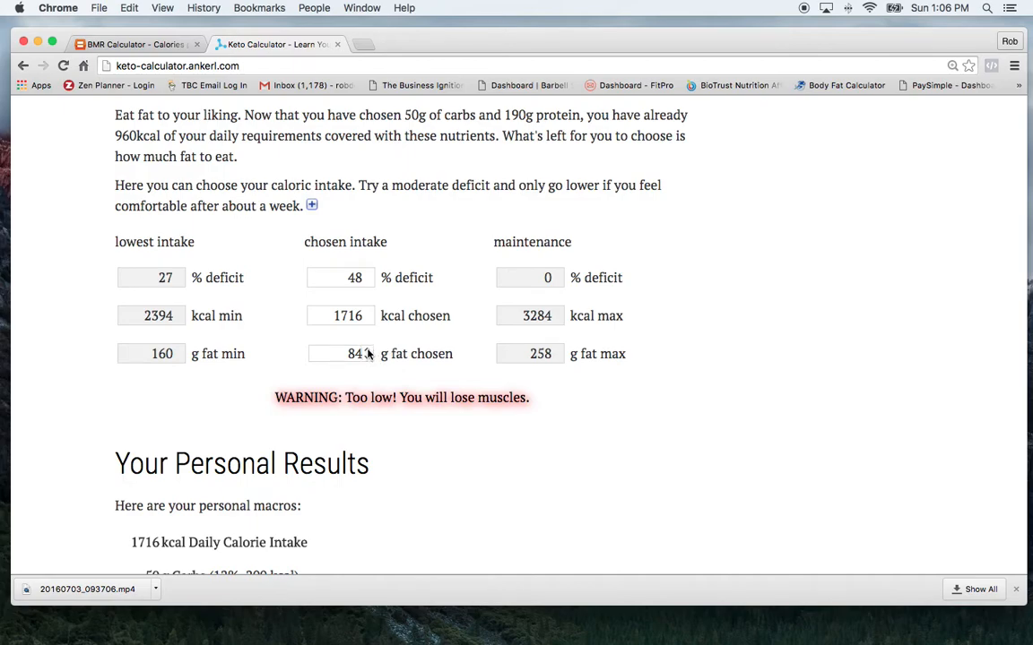
pyautogui.click(365, 354)
pyautogui.write('161')
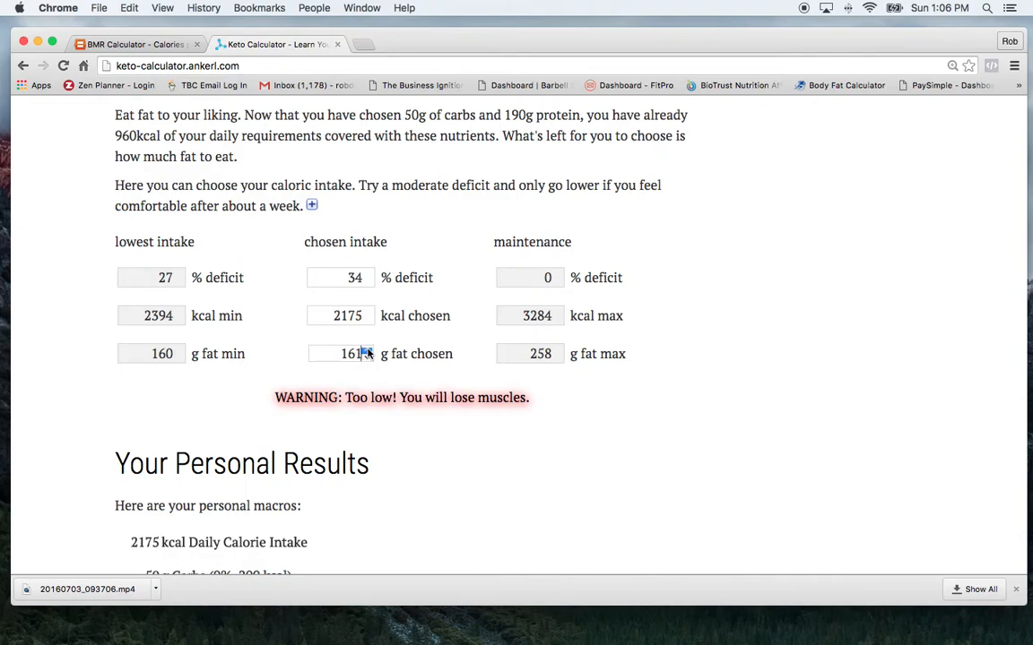
pyautogui.click(340, 277)
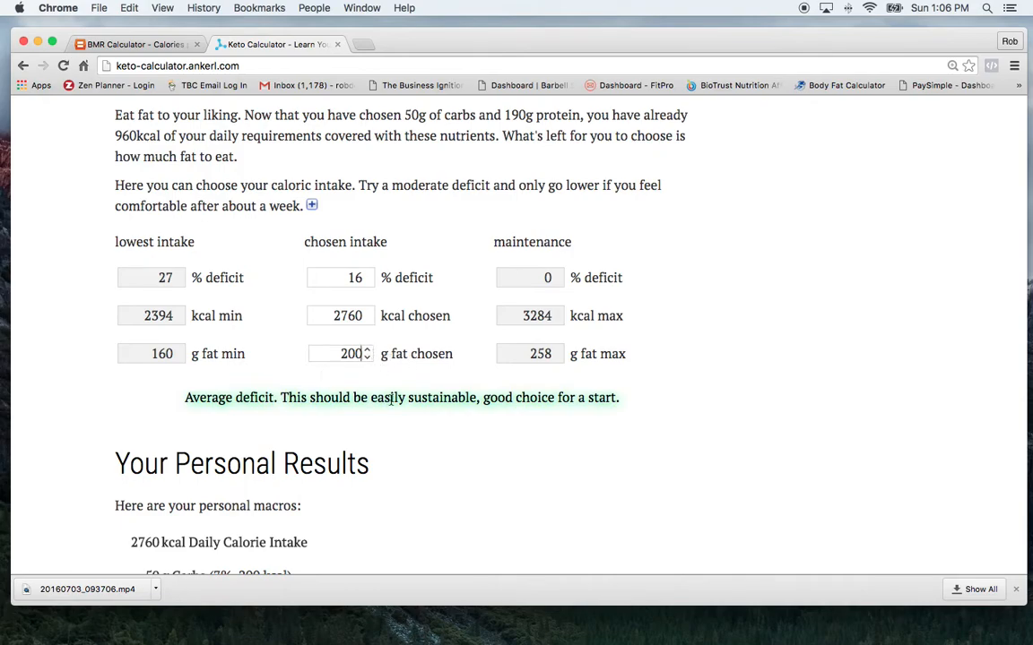
# Scroll to Your Personal Results: 2760 kcal, 50 g carbs, 190 g protein, 200 g fat.
pyautogui.scroll(-3)
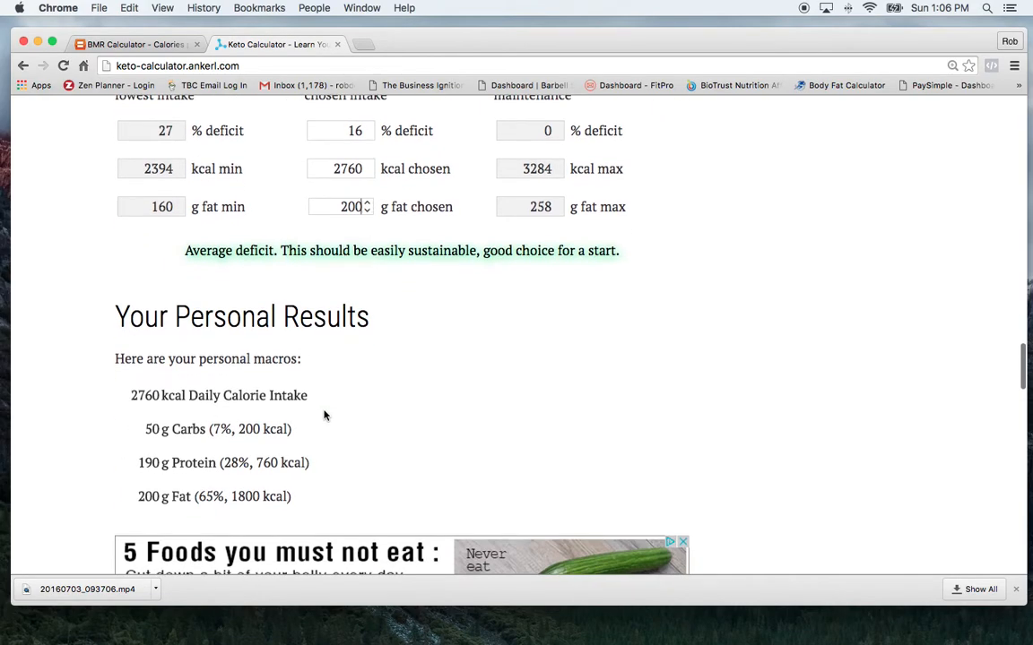
pyautogui.moveTo(164, 356)
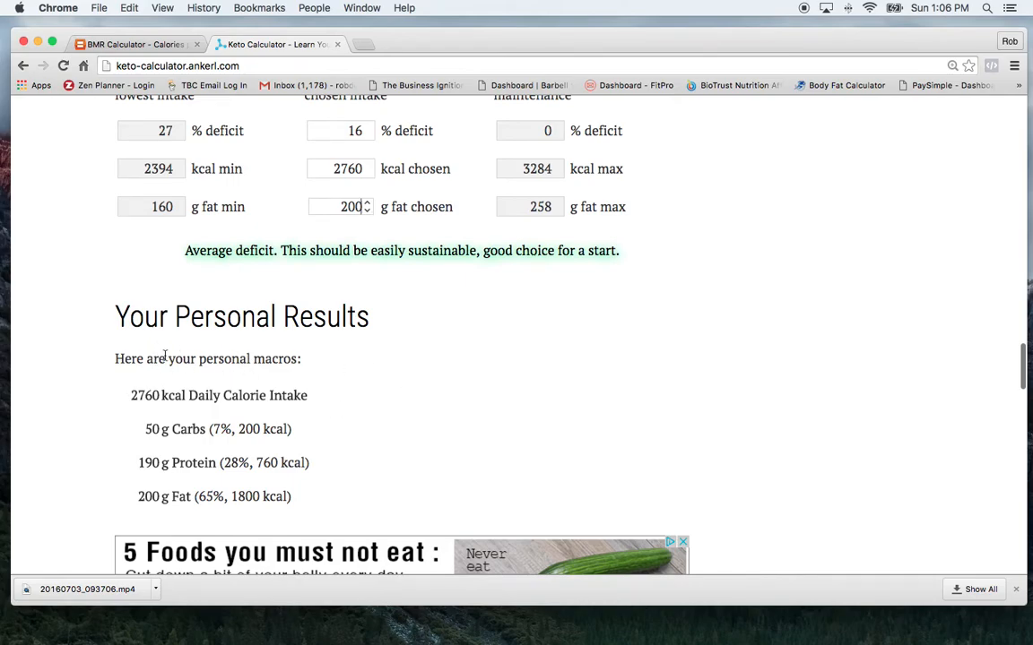
pyautogui.scroll(-3)
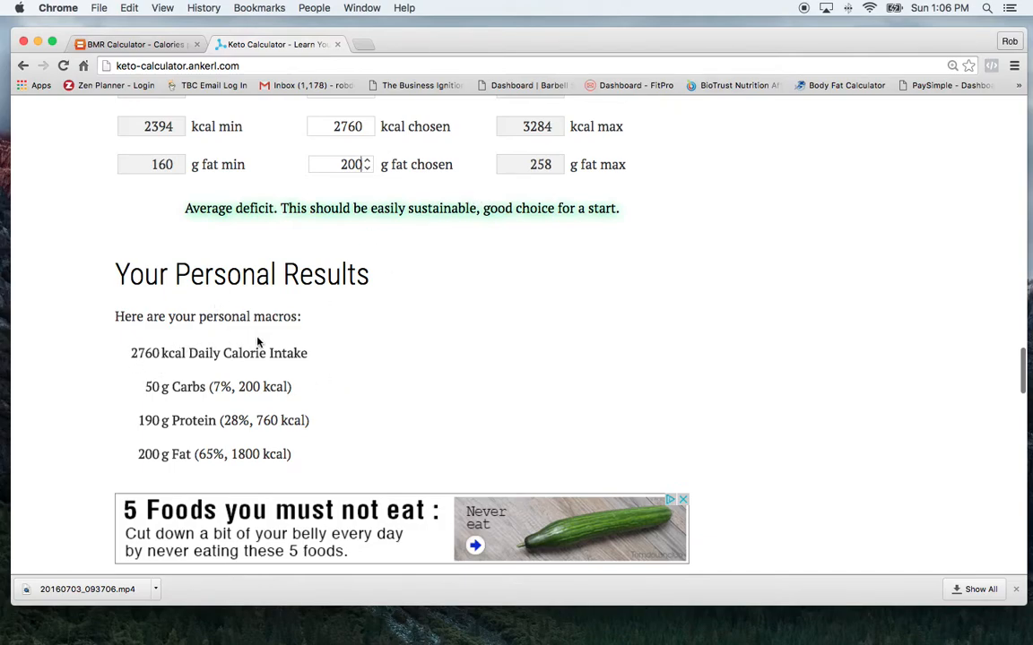
pyautogui.moveTo(189, 413)
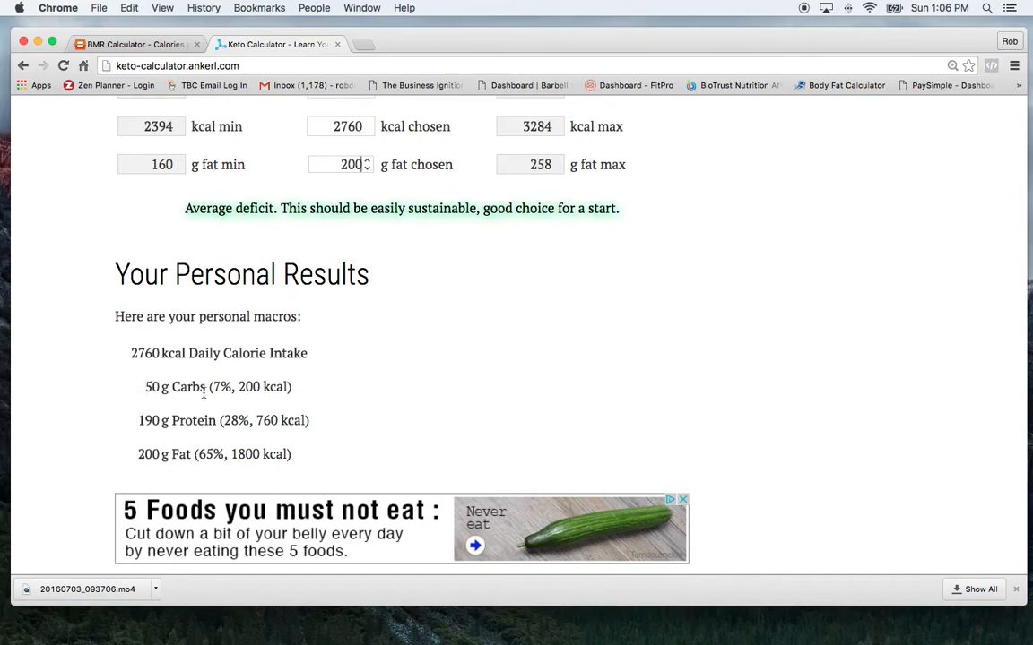
pyautogui.moveTo(222, 436)
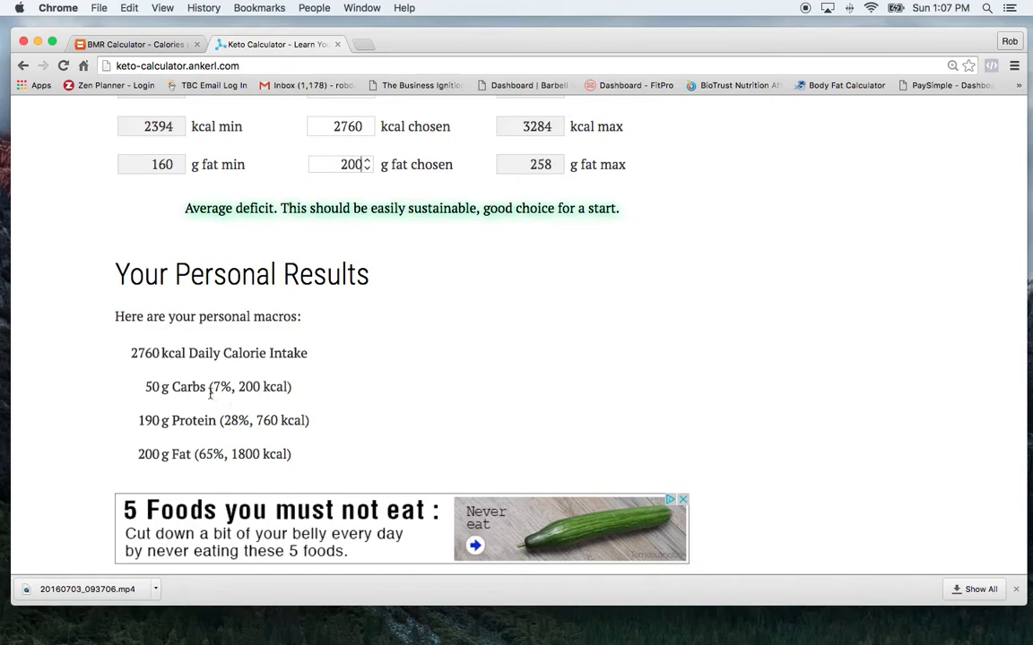
pyautogui.scroll(-3)
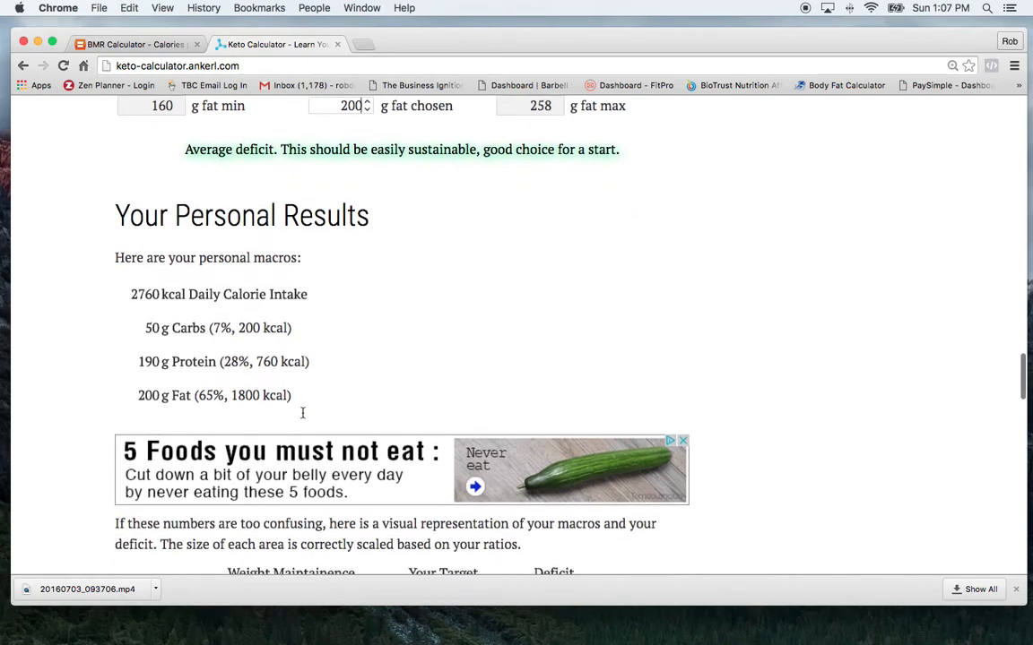
# Scroll past the ad to the 3284/2760/524 kcal pie charts and 2 kg monthly estimate.
pyautogui.scroll(-3)
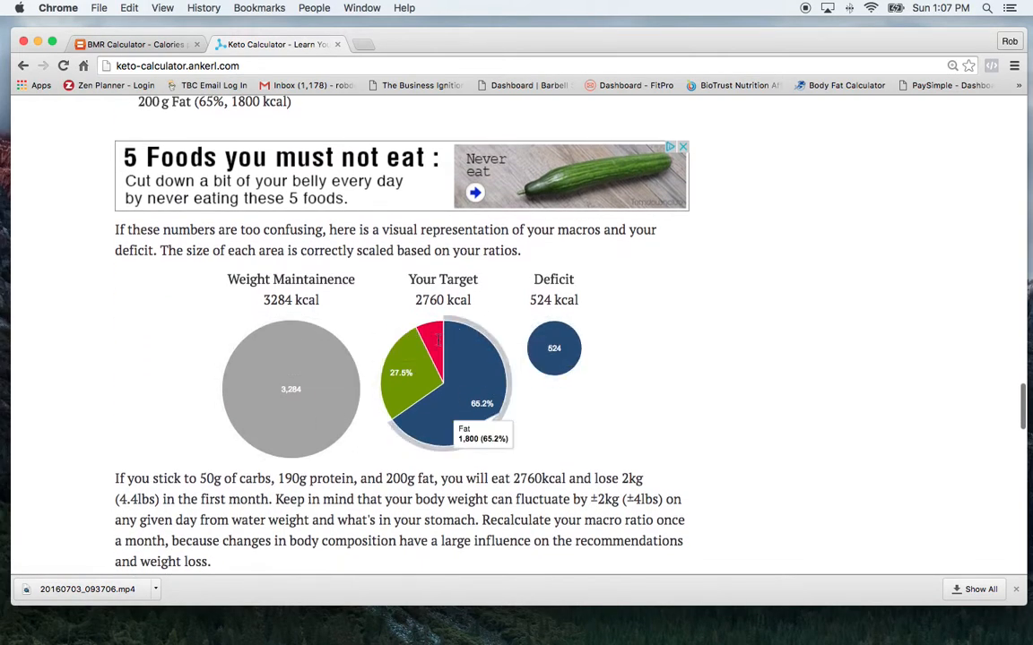
pyautogui.moveTo(533, 359)
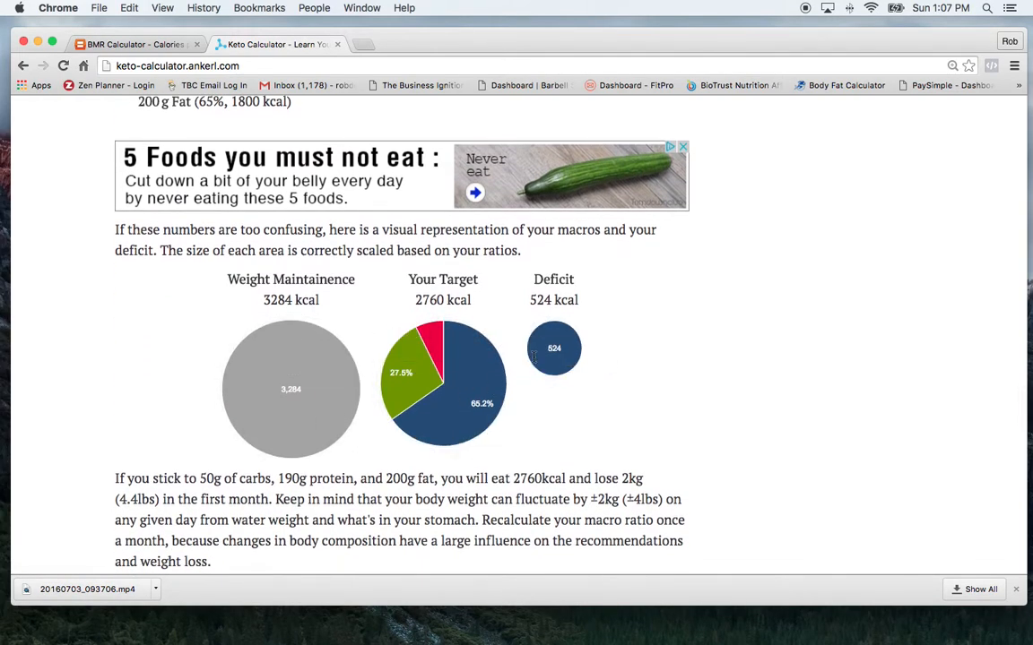
pyautogui.moveTo(557, 368)
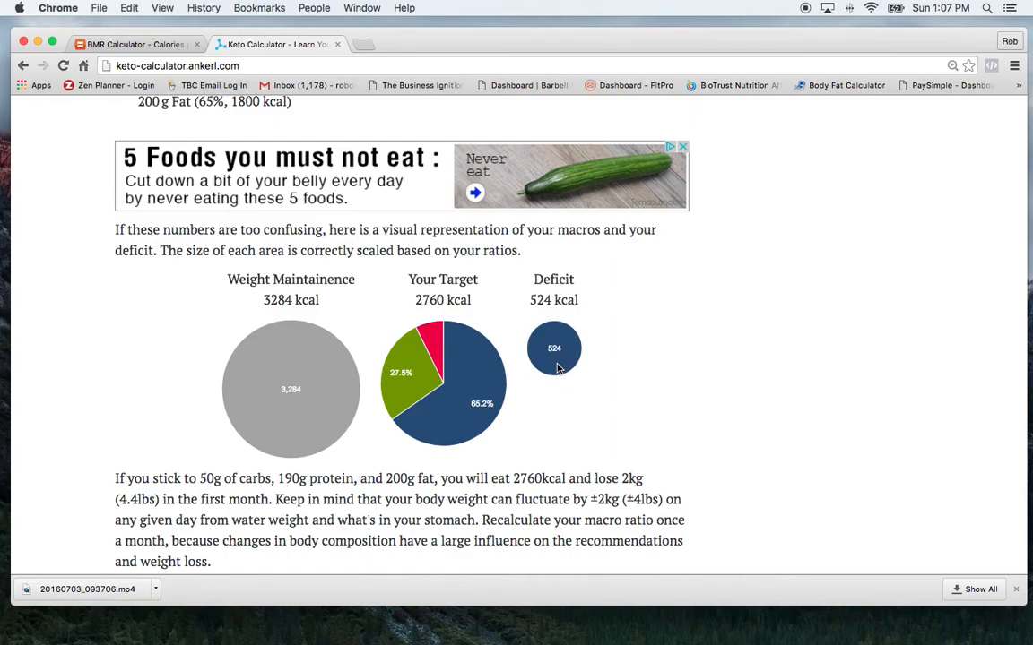
pyautogui.moveTo(534, 390)
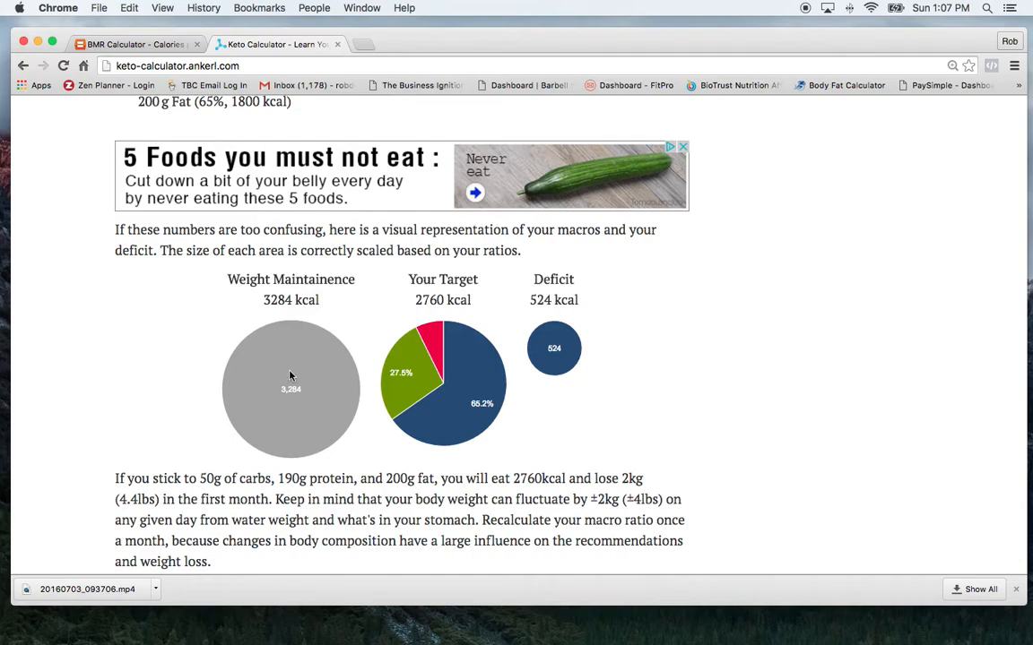
pyautogui.scroll(-3)
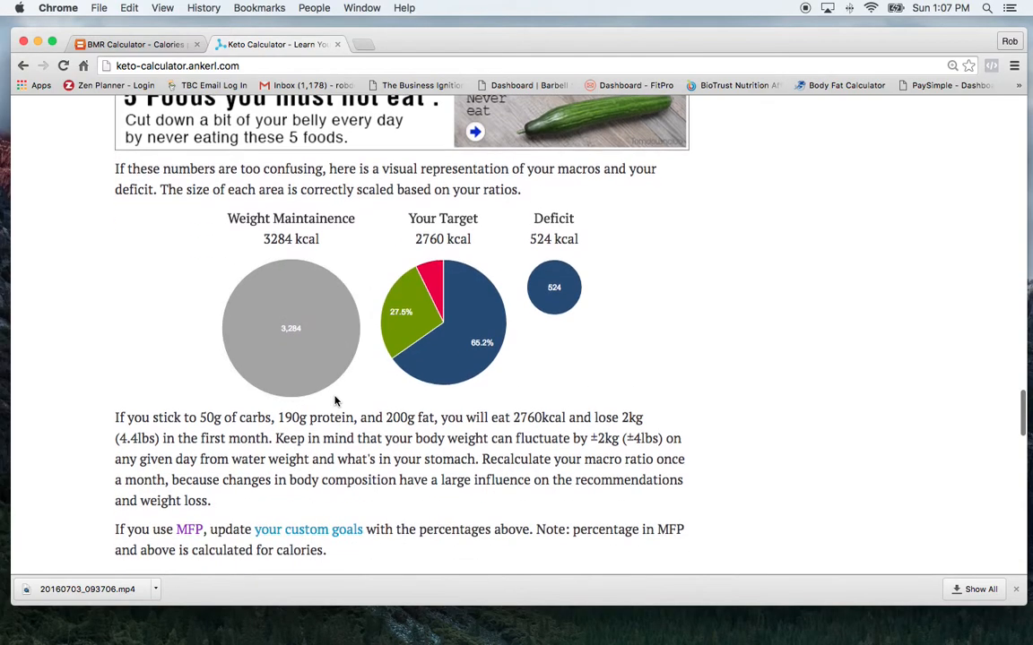
pyautogui.scroll(-3)
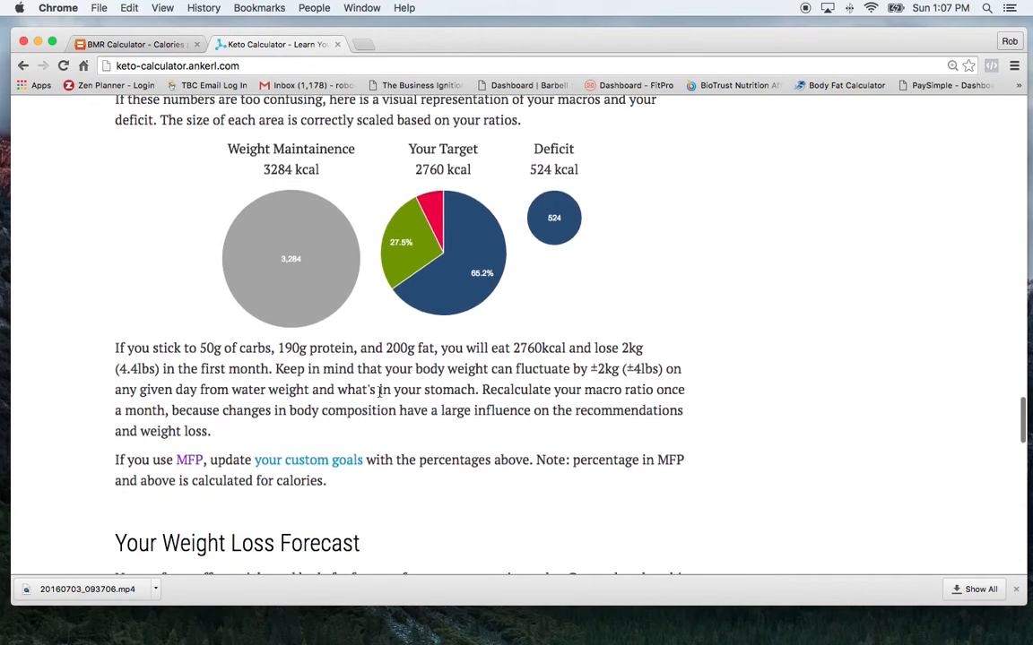
pyautogui.scroll(-3)
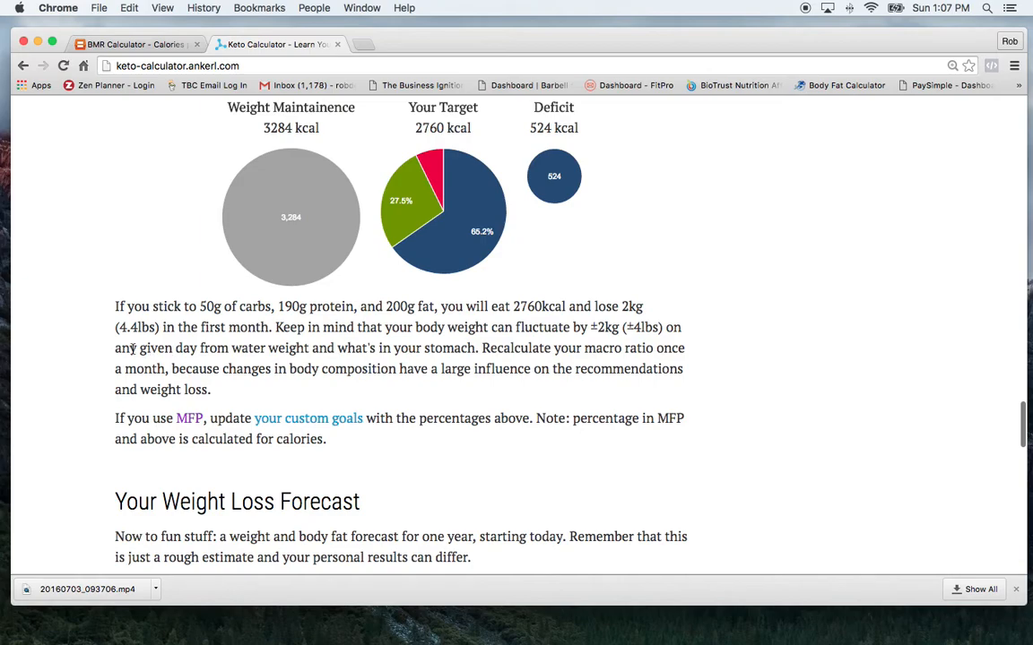
pyautogui.moveTo(220, 352)
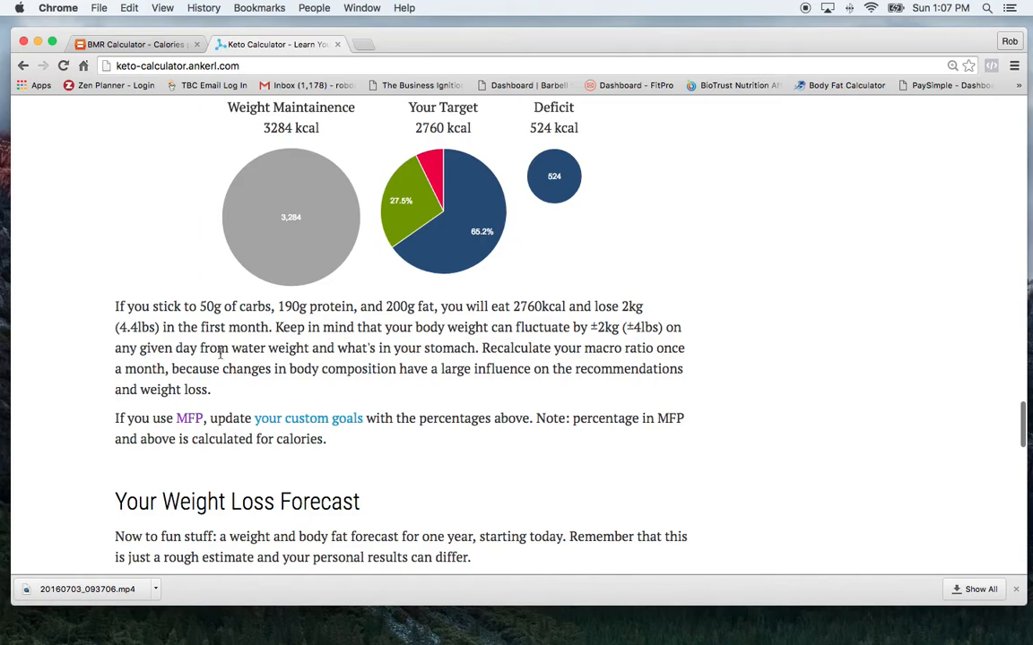
pyautogui.moveTo(403, 365)
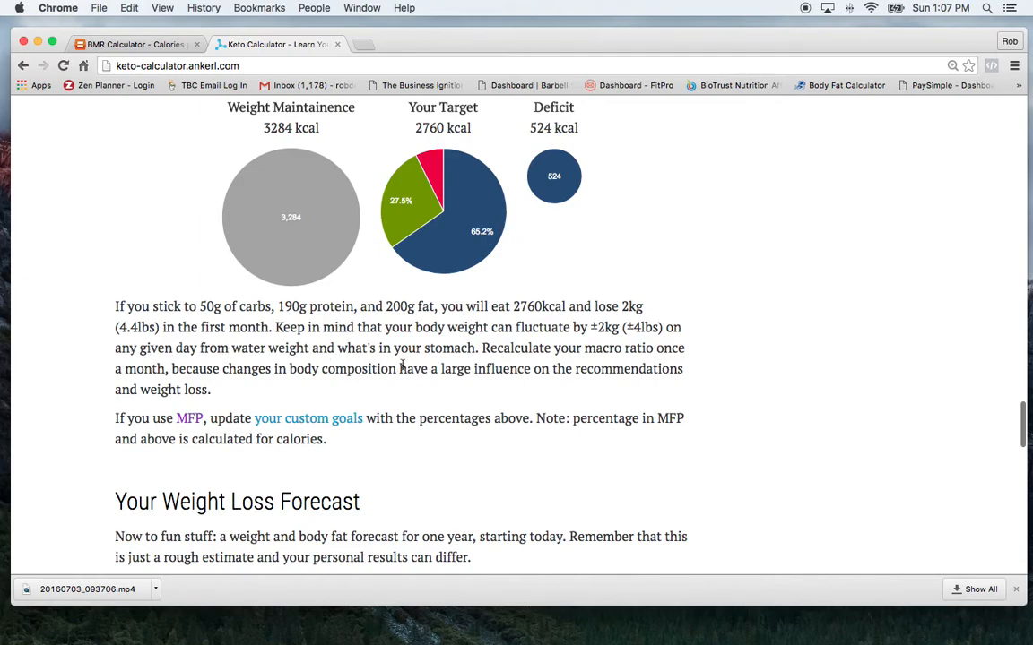
pyautogui.moveTo(133, 405)
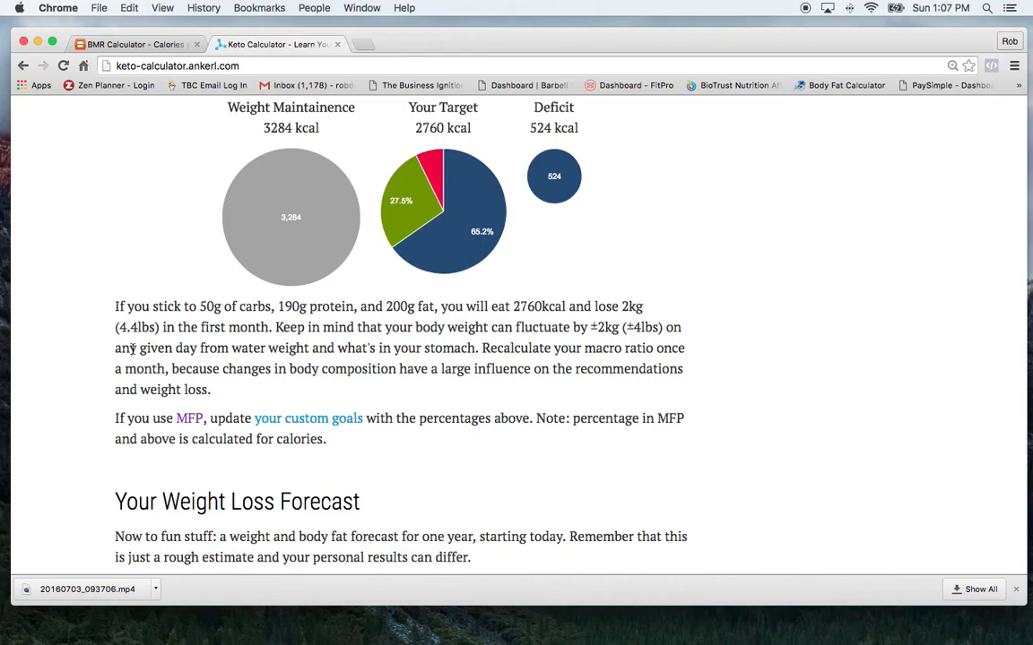
pyautogui.moveTo(130, 358)
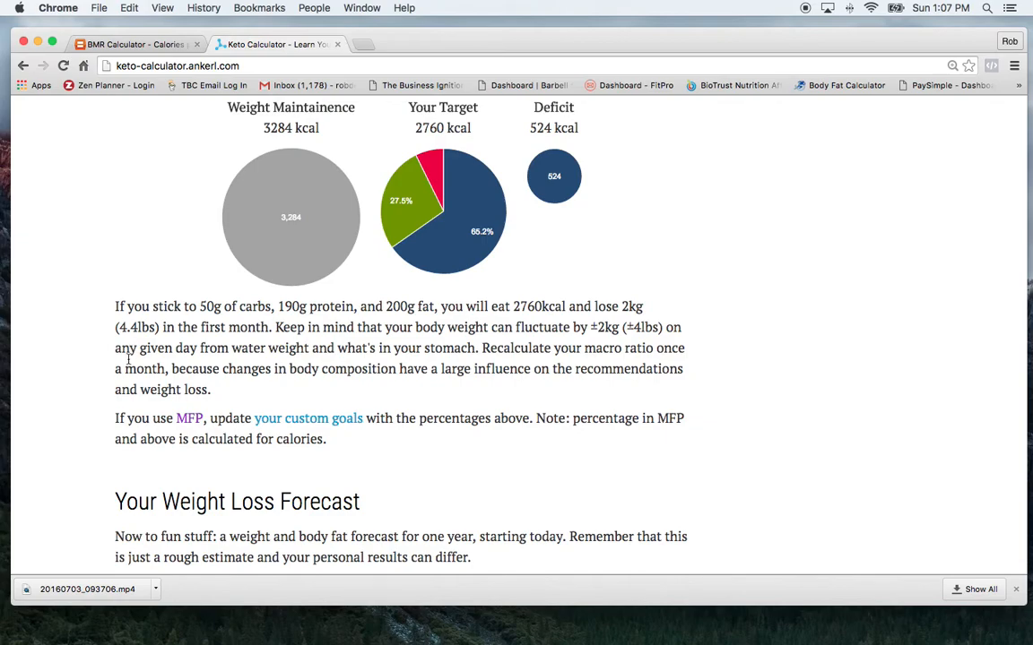
# Scroll down to Your Weight Loss Forecast with its Start on date and kg/lbs choice.
pyautogui.scroll(-3)
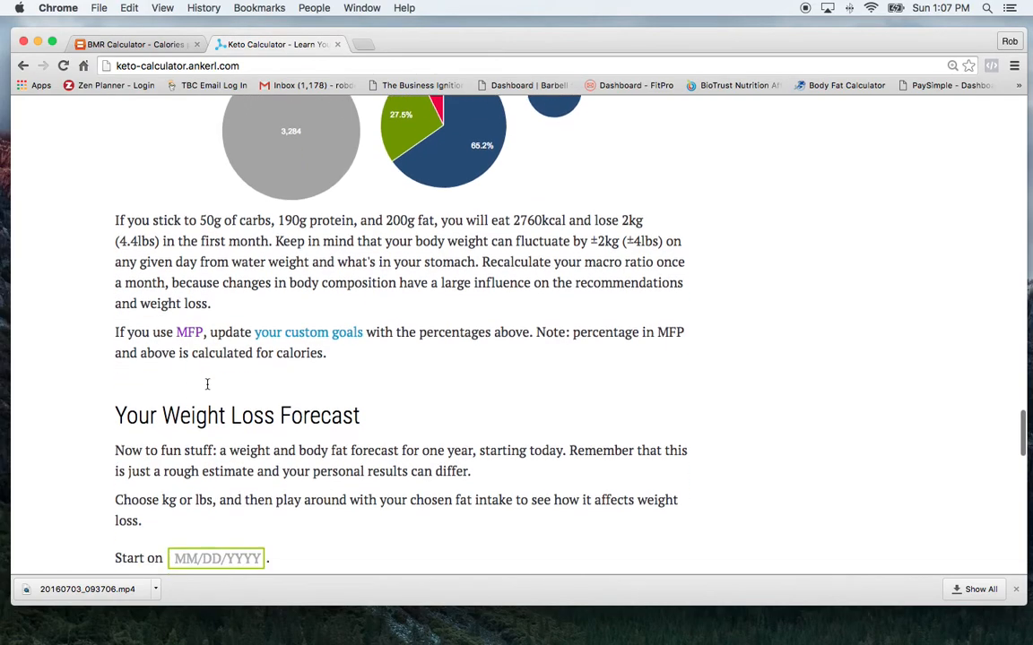
pyautogui.scroll(-3)
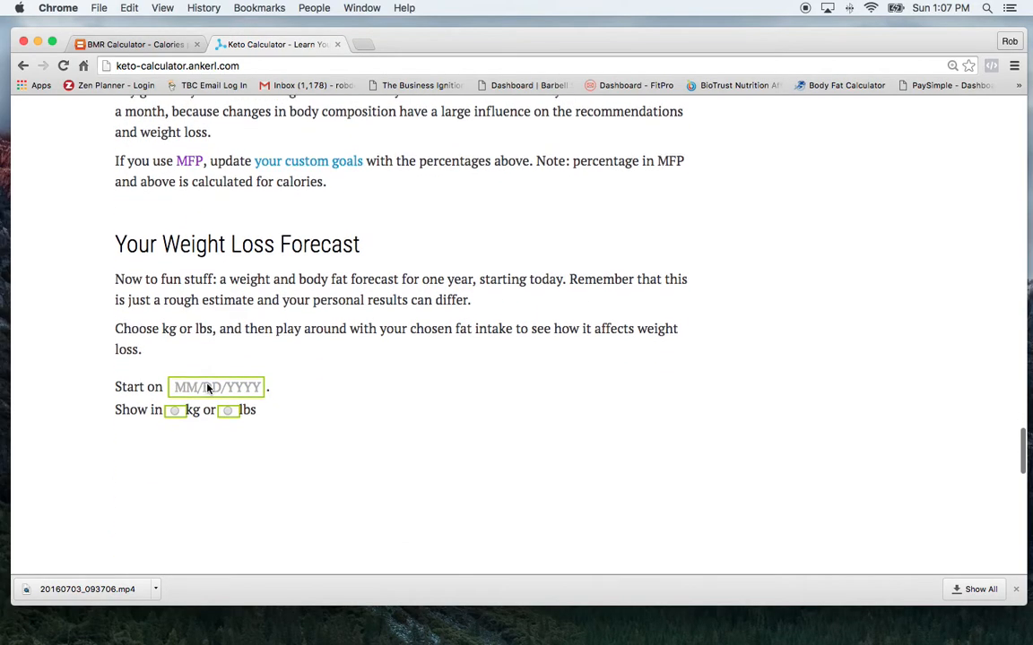
pyautogui.scroll(-3)
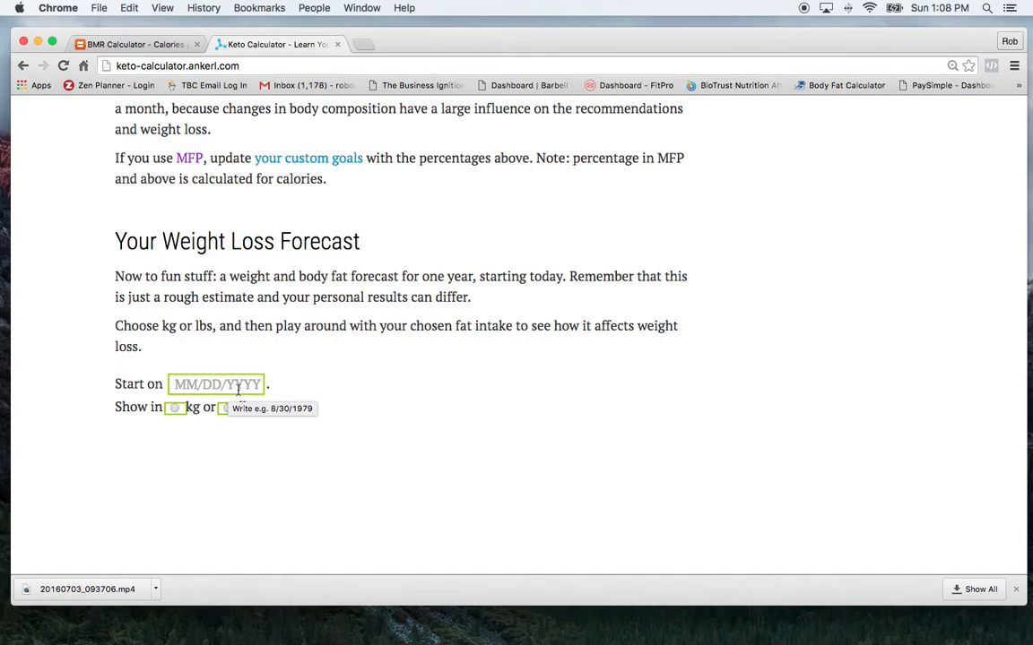
# Bring the maintenance, target and deficit pie charts back into view.
pyautogui.scroll(-3)
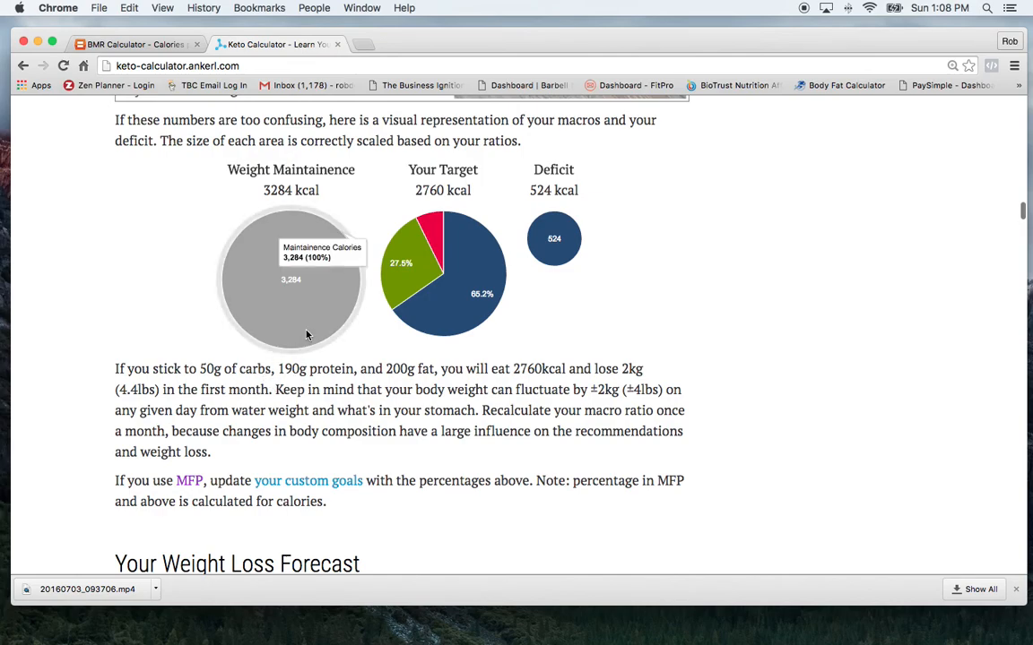
pyautogui.moveTo(290, 320)
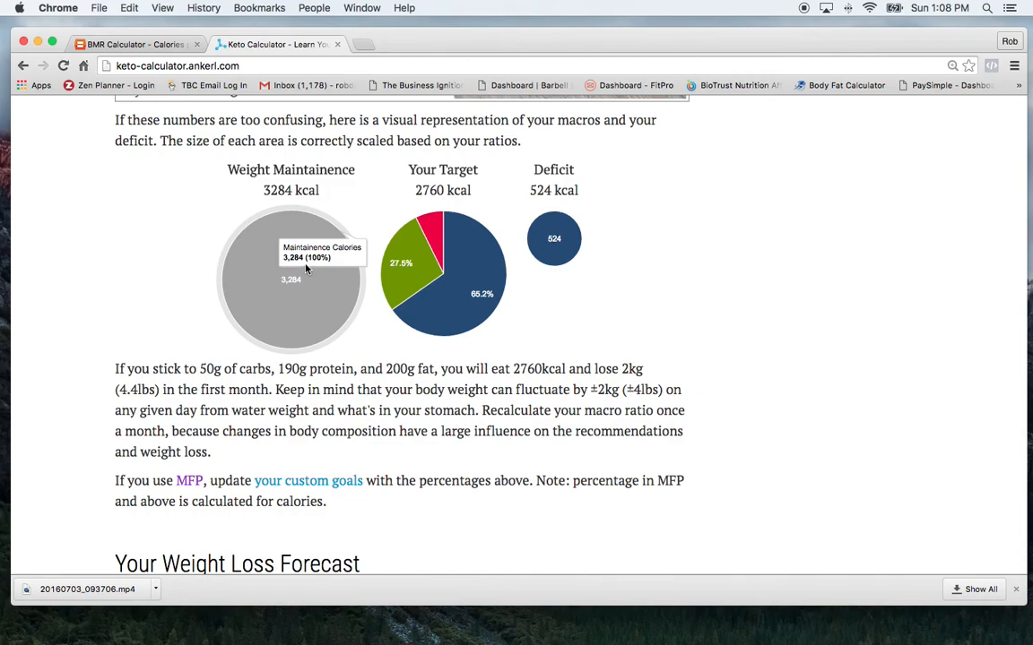
pyautogui.moveTo(731, 175)
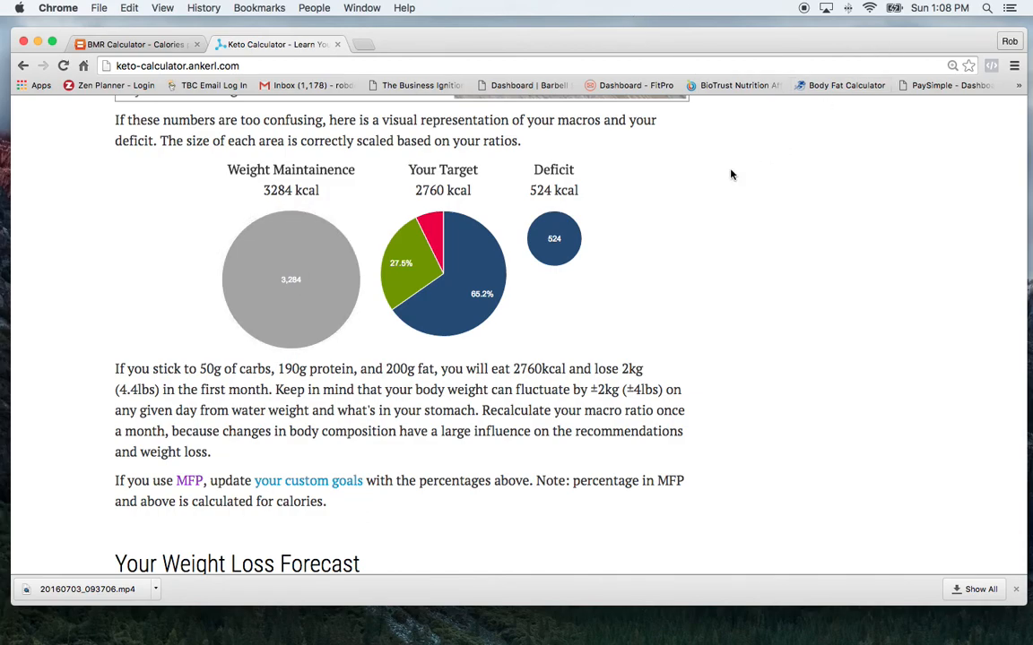